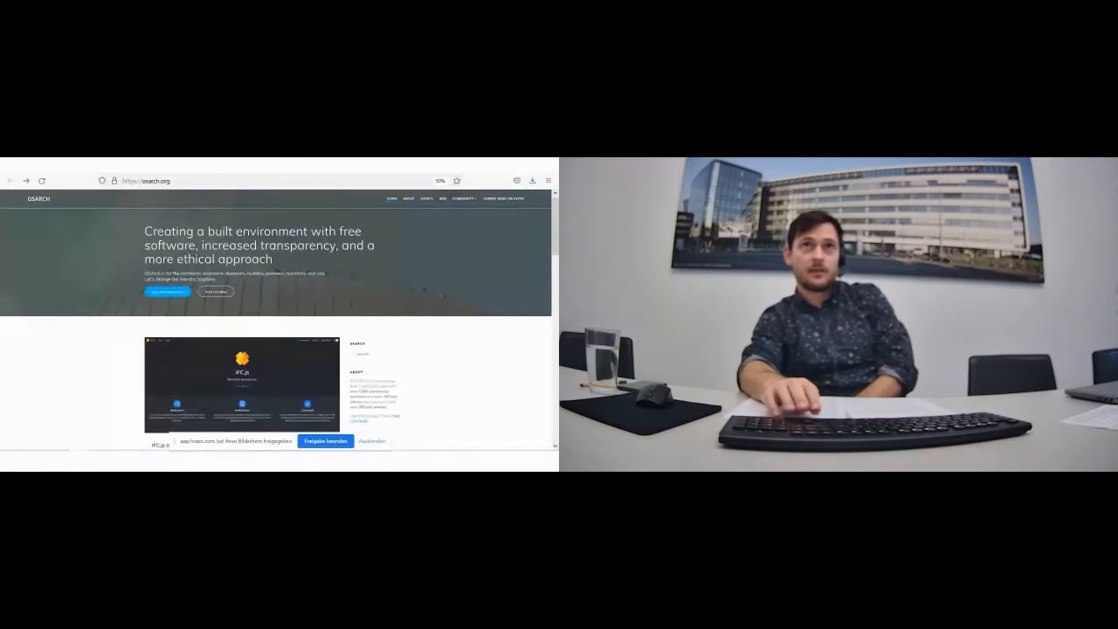
Step: Open the OSArch Events page showing the October 2021 calendar
click(427, 198)
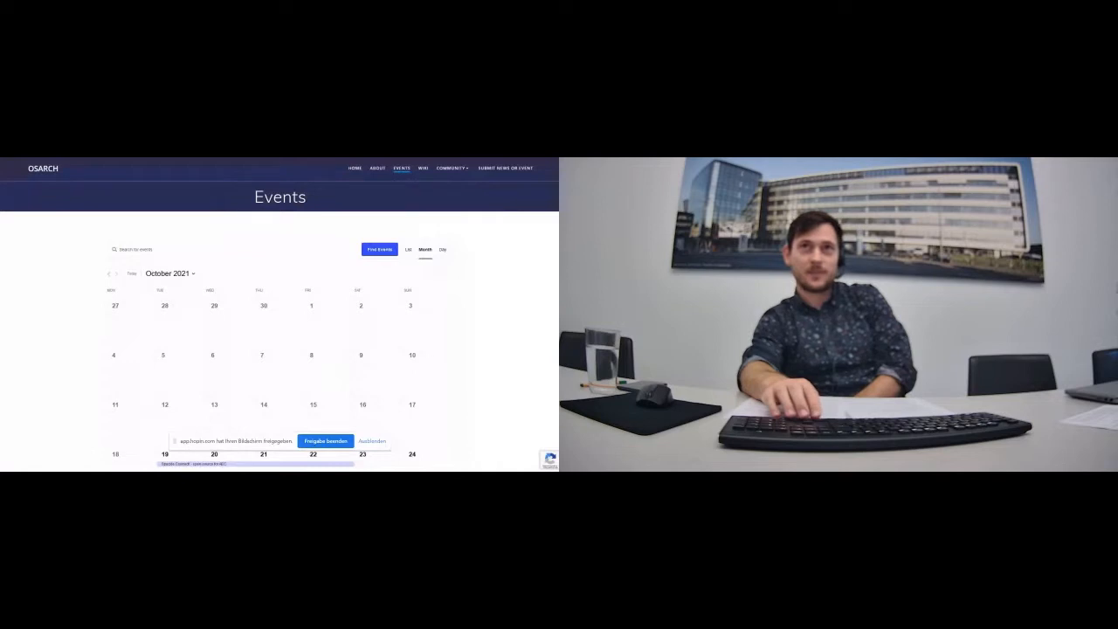
Step: Go to the OSArch Wiki's AEC Free Software directory and its category contents
click(422, 168)
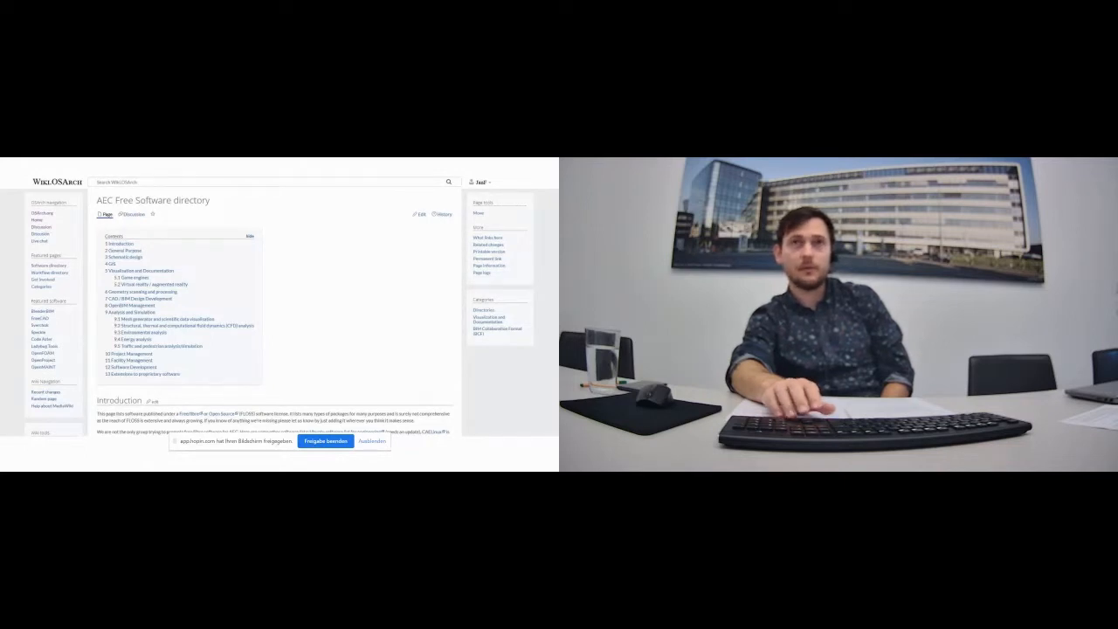
click(121, 257)
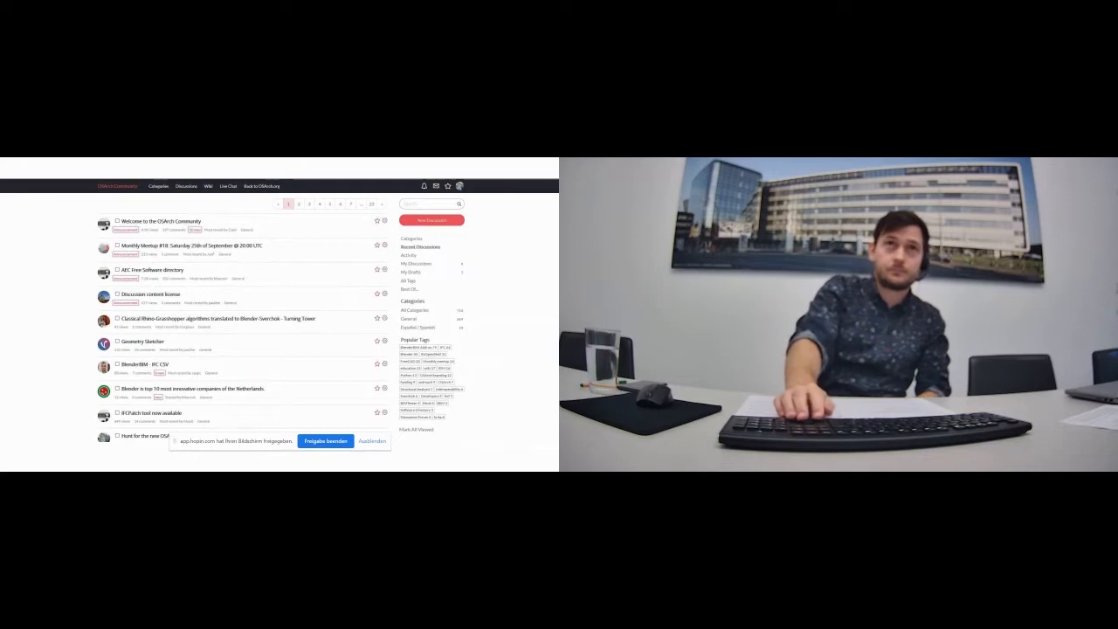
click(208, 186)
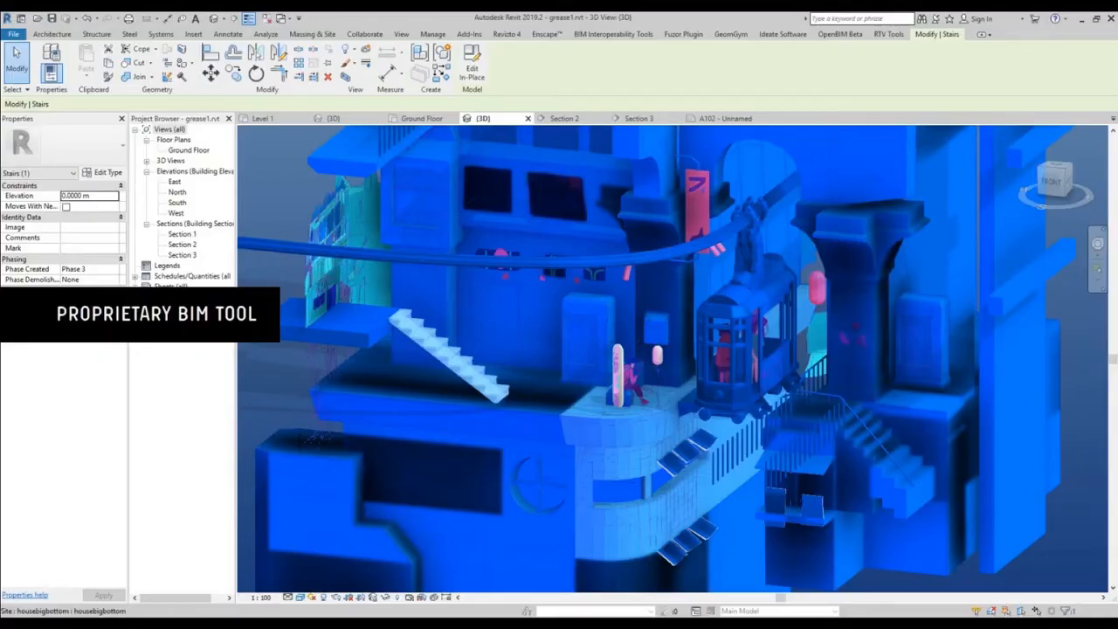
Step: Leave the Revit 3D view for the Section 2 cross-section view
click(564, 118)
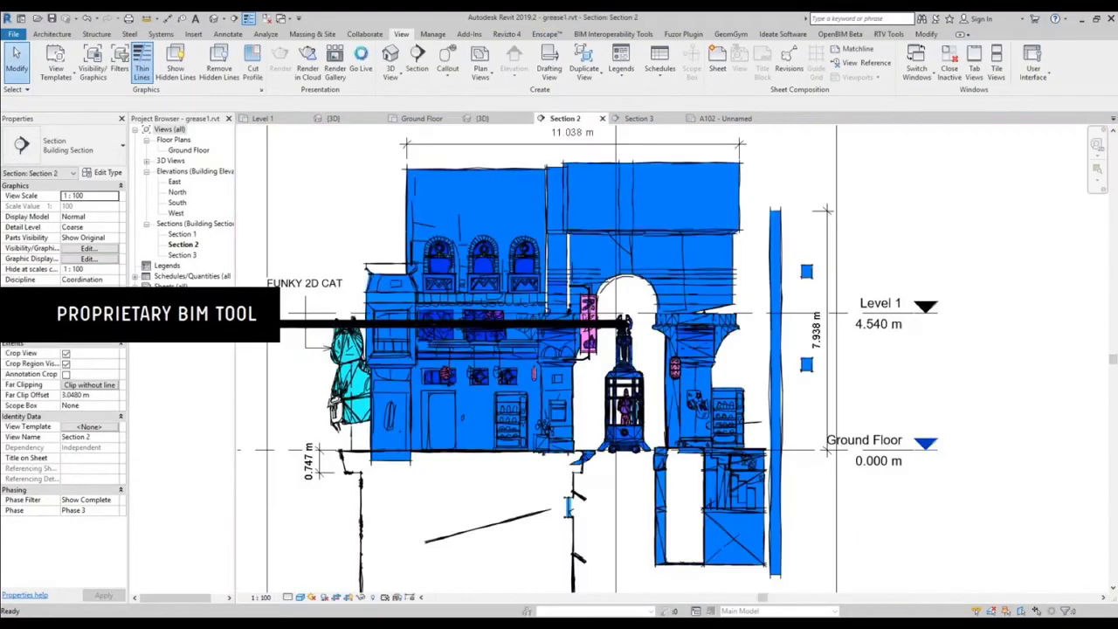
click(639, 118)
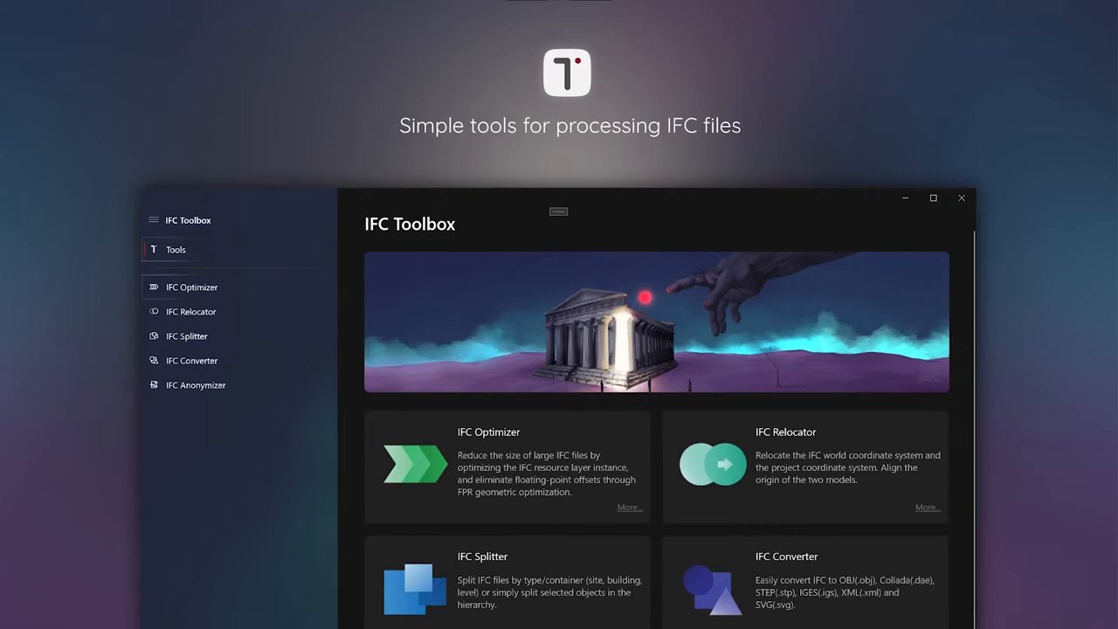
Step: Select IFC Optimizer from the IFC Toolbox sidebar
click(933, 197)
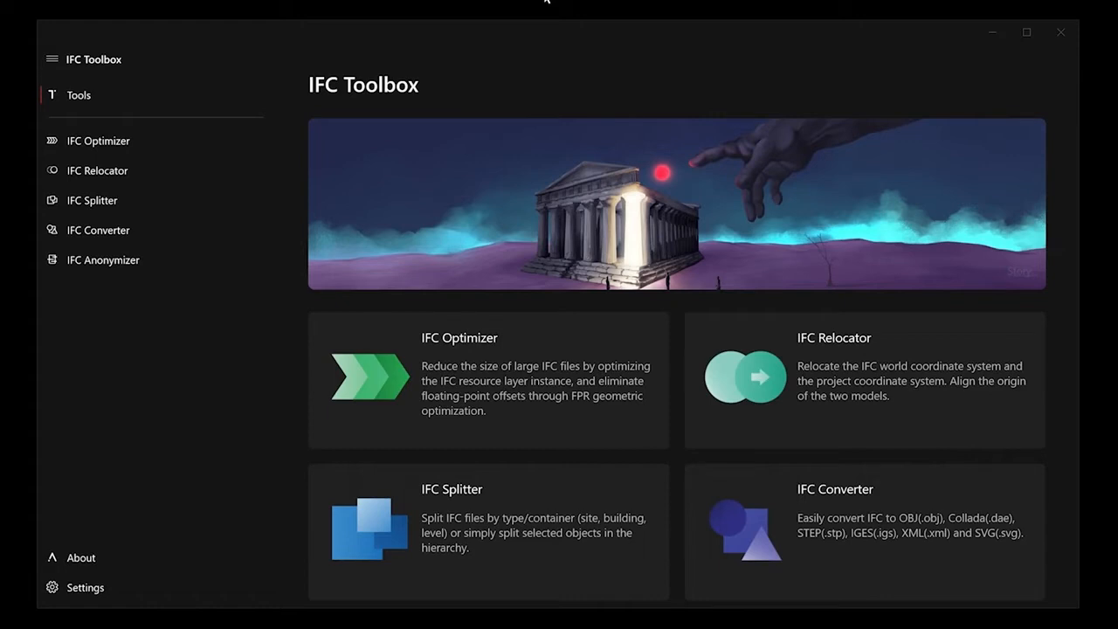
mouse_move(631, 339)
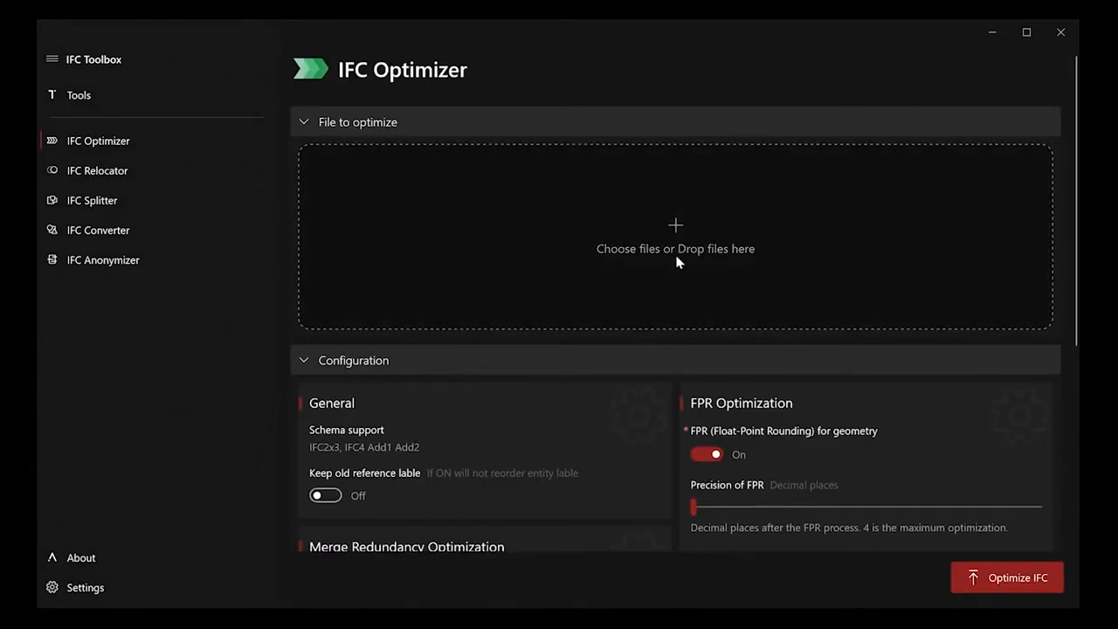
Step: Optimize Revit_ArchiSample.ifc from 13.1 MB to 7.9 MB (39.5% smaller) and save it
click(675, 236)
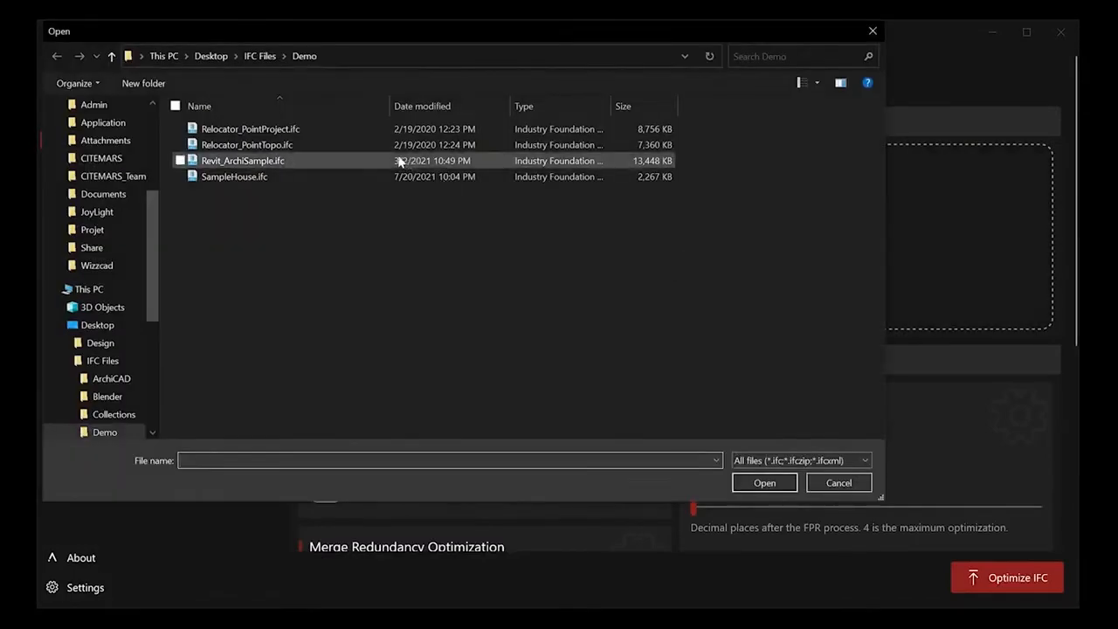
click(242, 160)
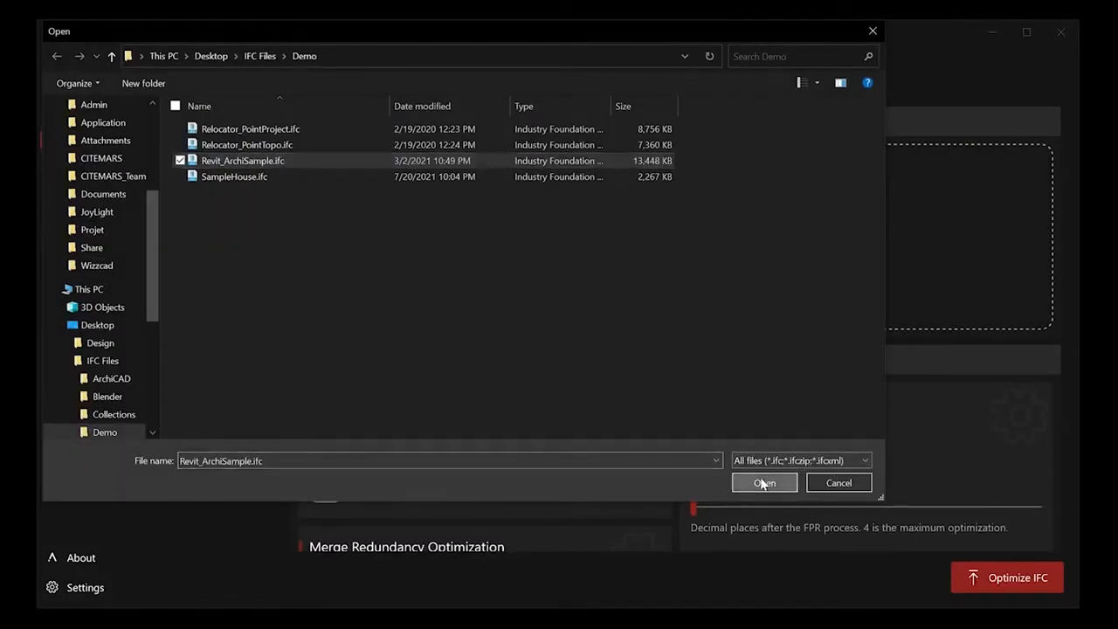
click(763, 482)
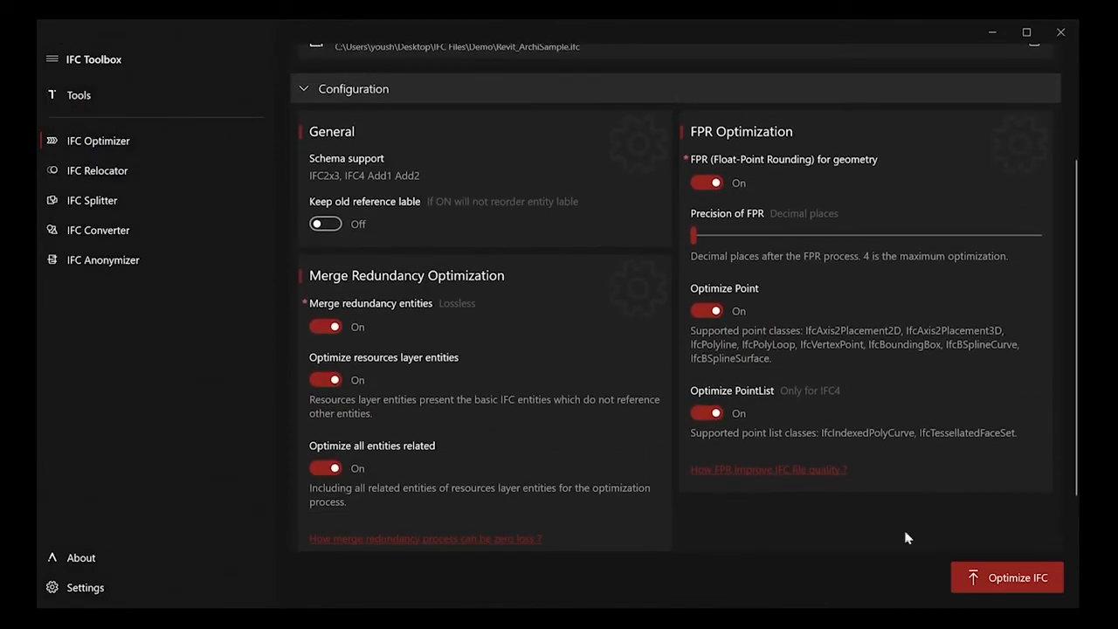
click(1006, 577)
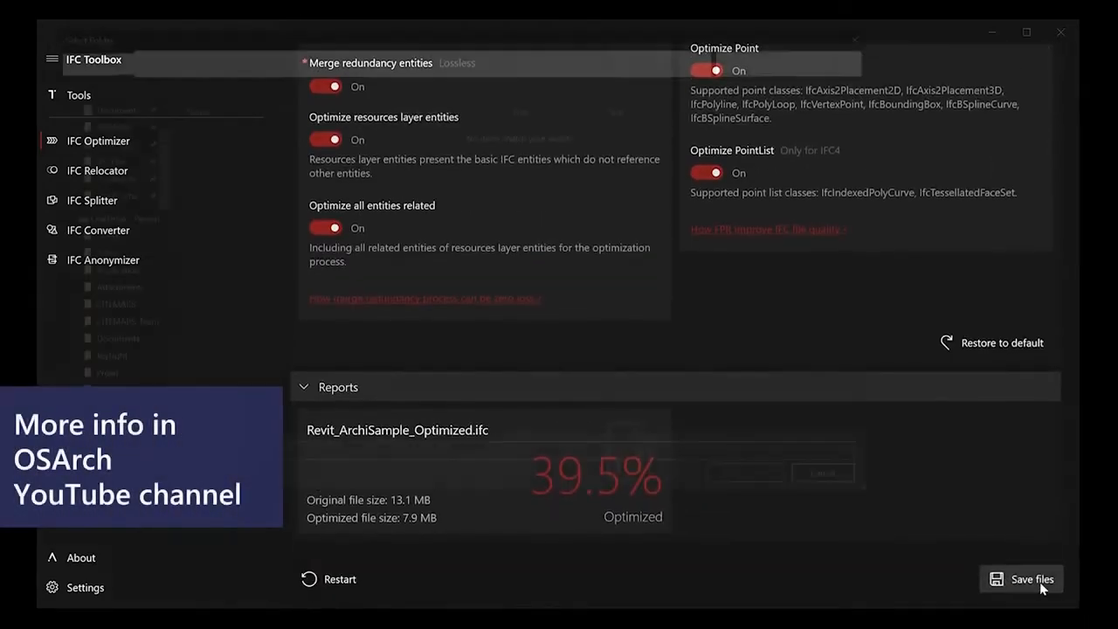
click(1031, 579)
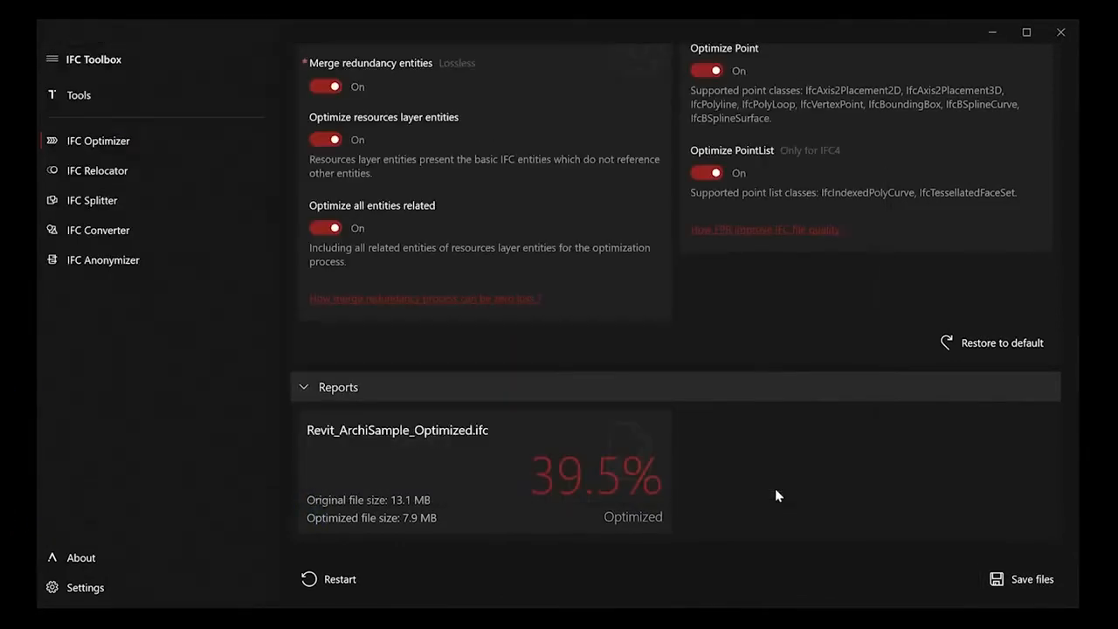
click(1031, 578)
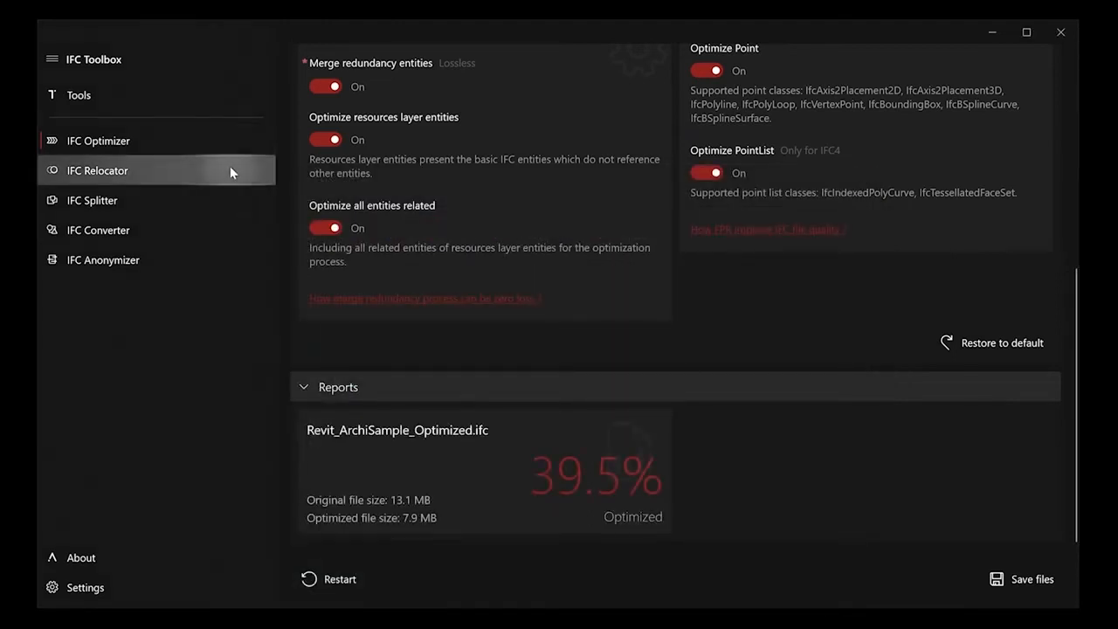
Step: Relocate Relocator_PointProject.ifc by aligning it automatically to a reference file's placement
click(97, 170)
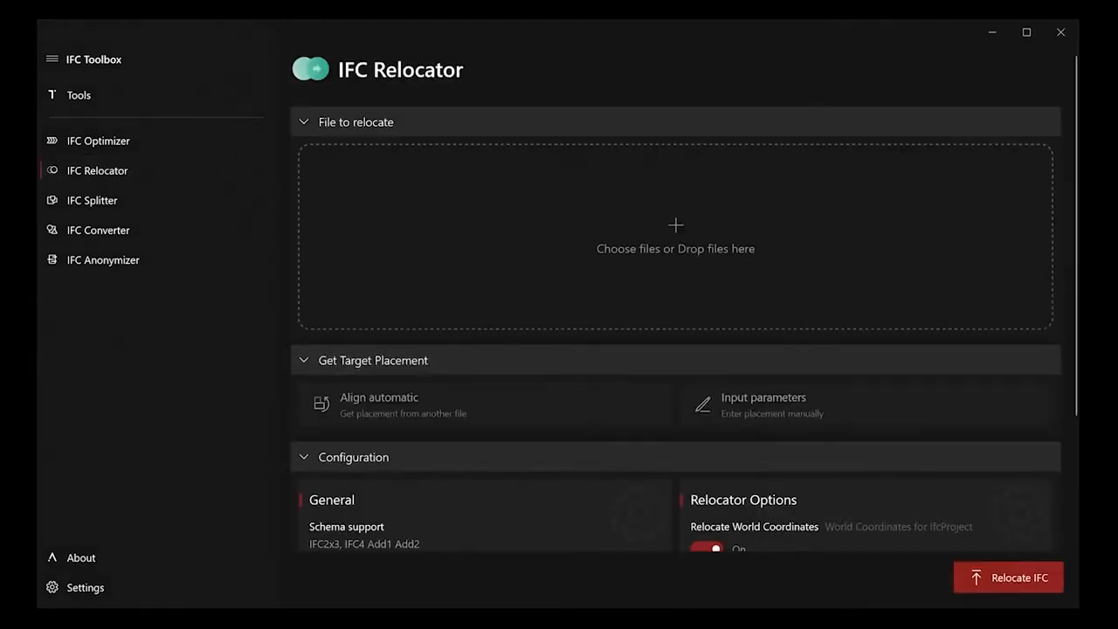
click(675, 238)
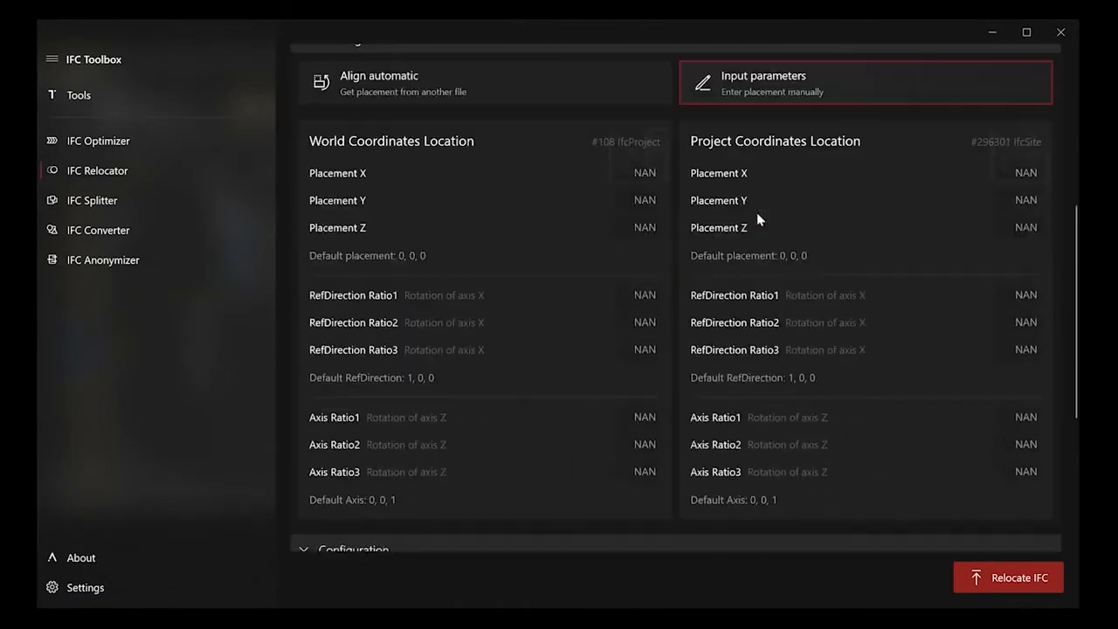
click(483, 82)
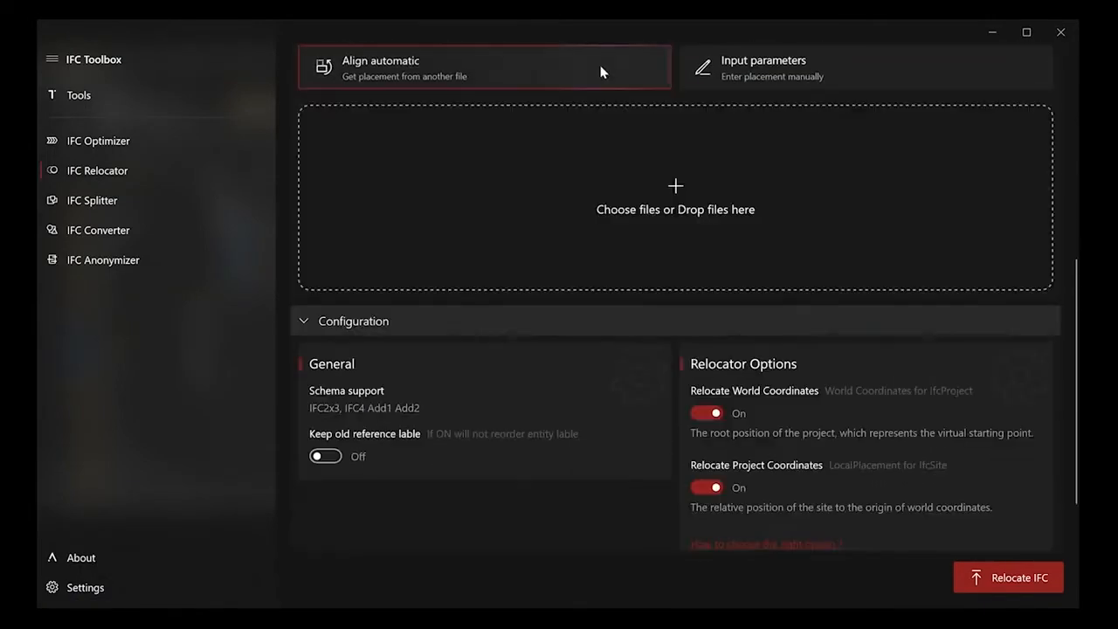
click(675, 198)
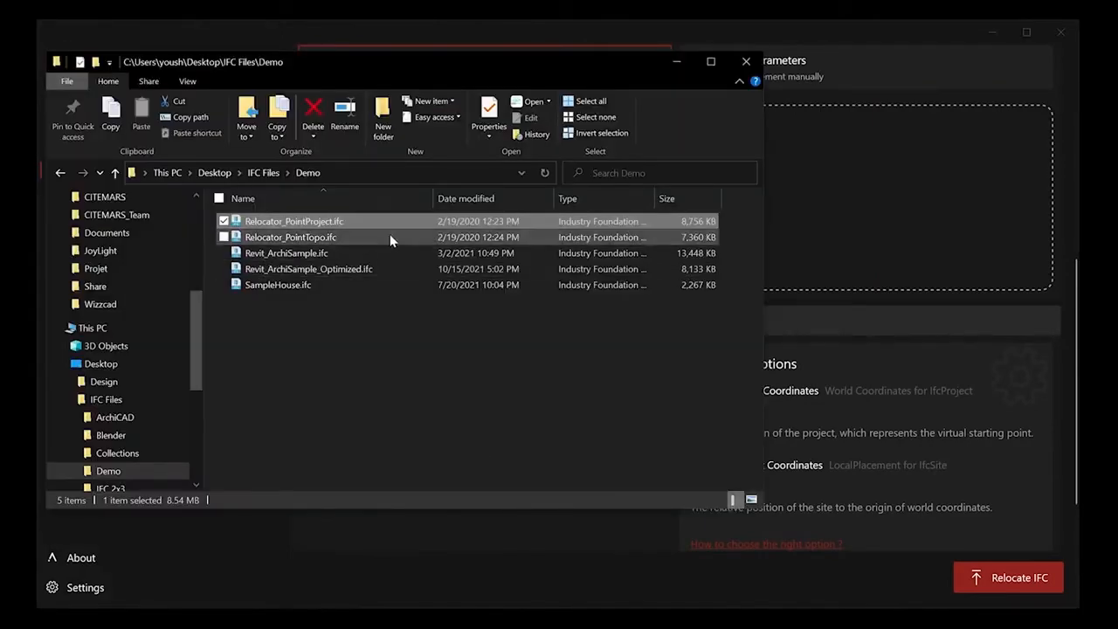
double_click(290, 237)
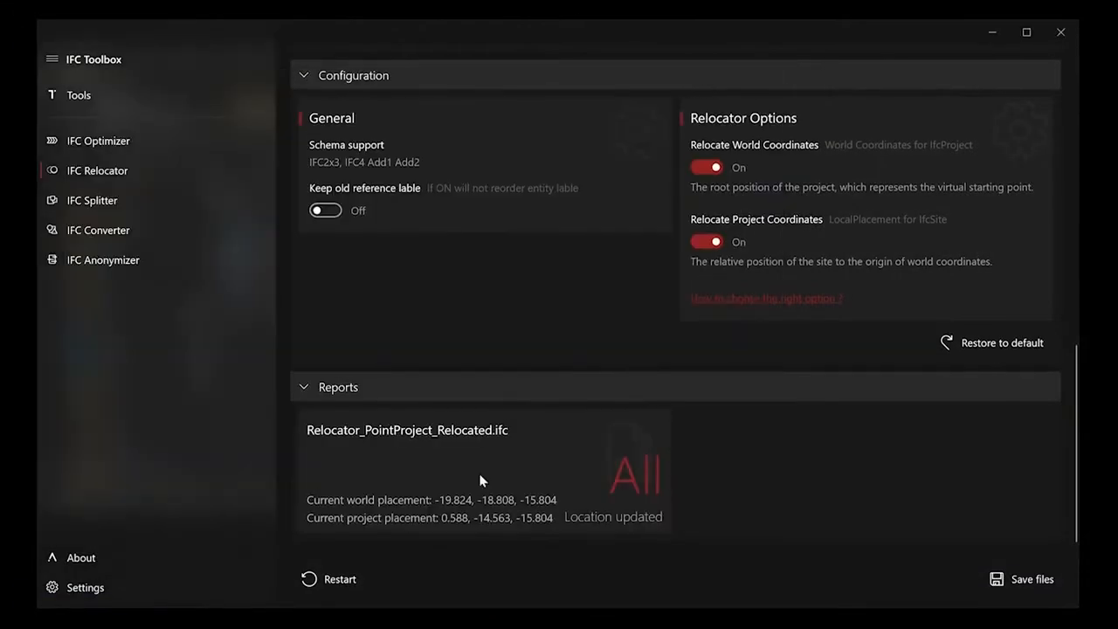
Step: Split SampleHouse.ifc by type keeping IfcCurtainWall, then inspect SampleHouse_Splitted.ifc
click(91, 200)
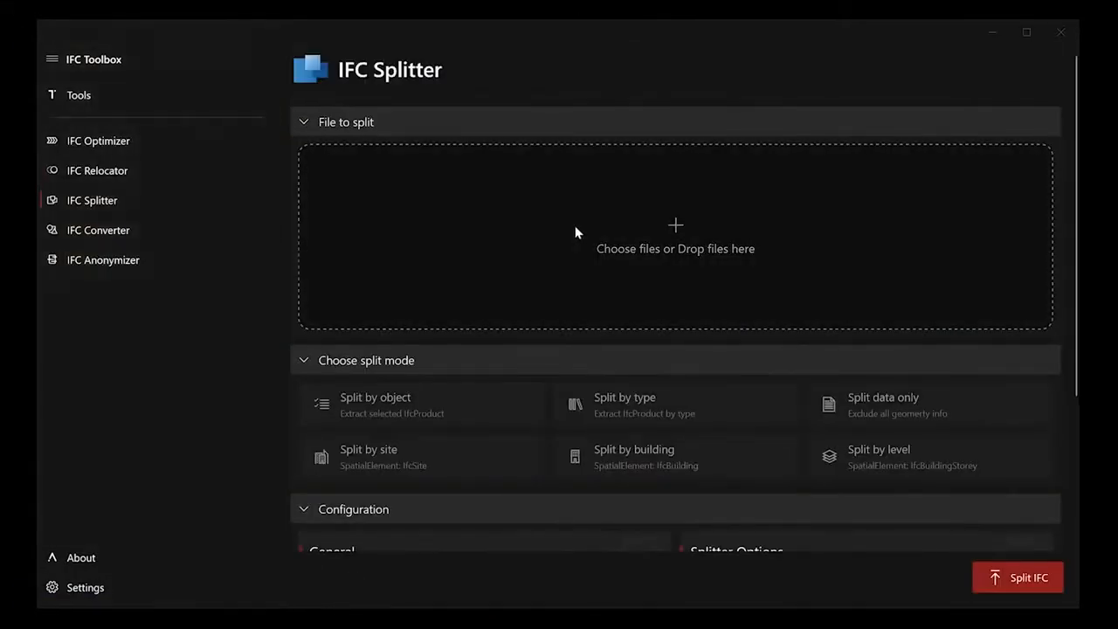
click(675, 236)
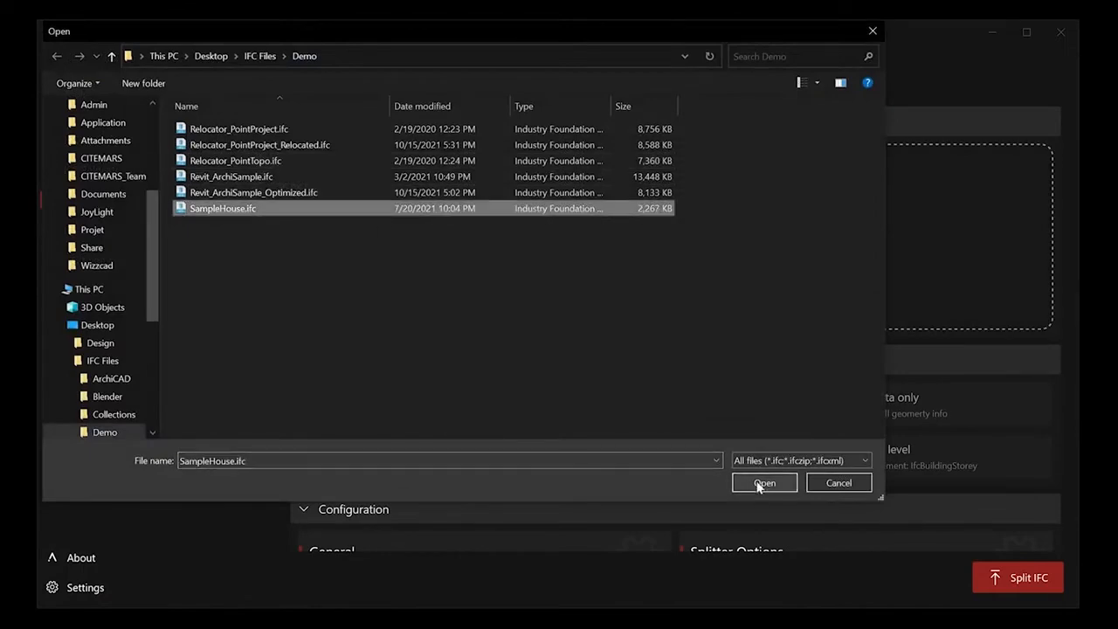
click(763, 483)
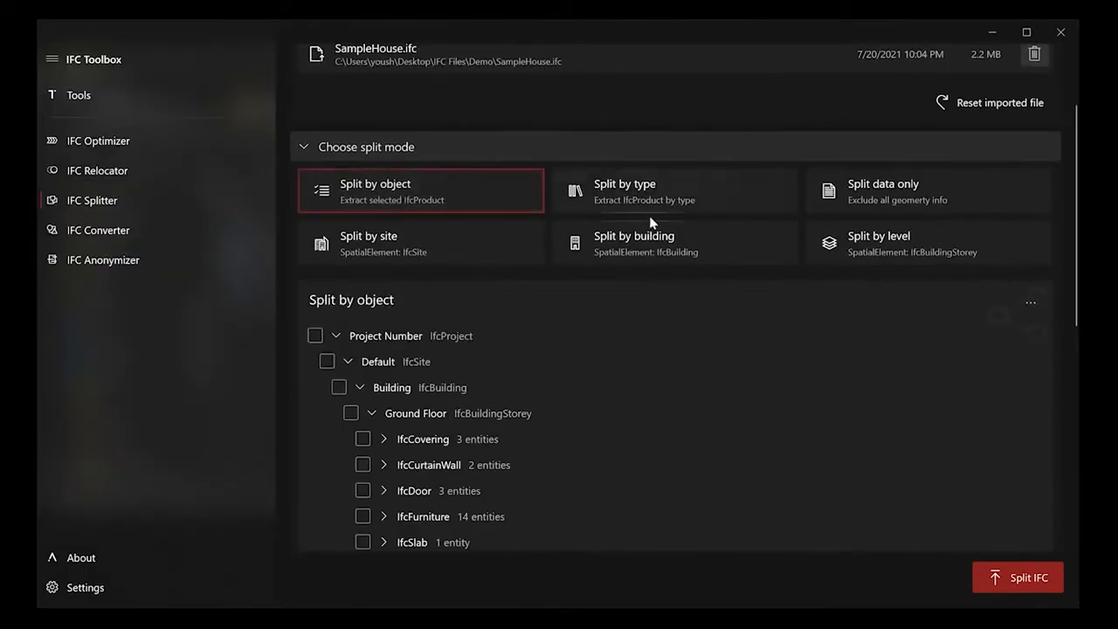
click(673, 191)
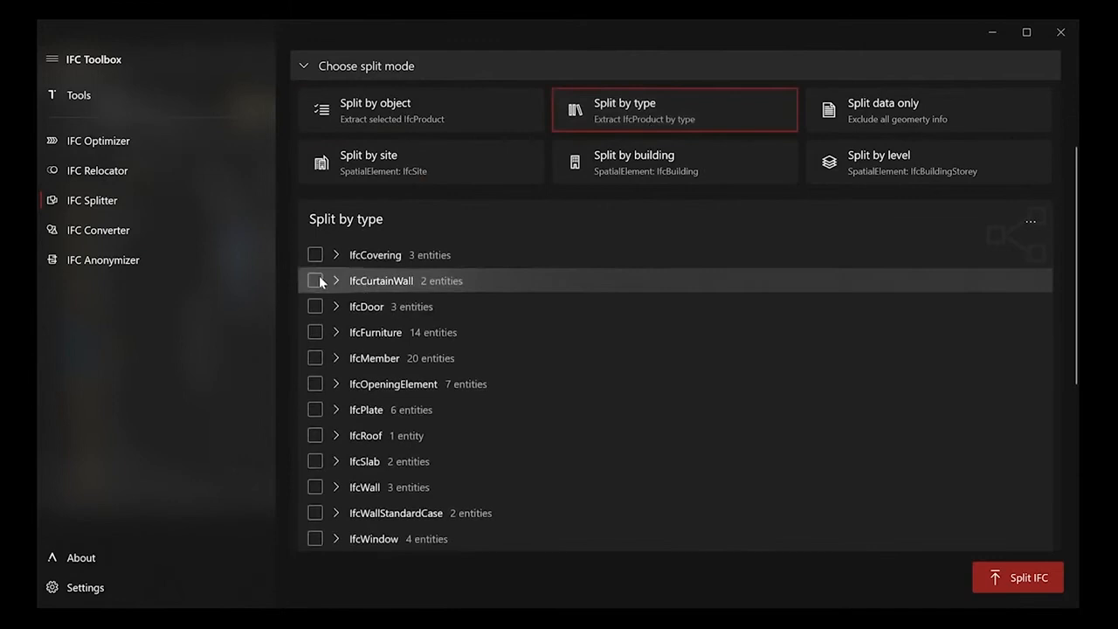
click(314, 280)
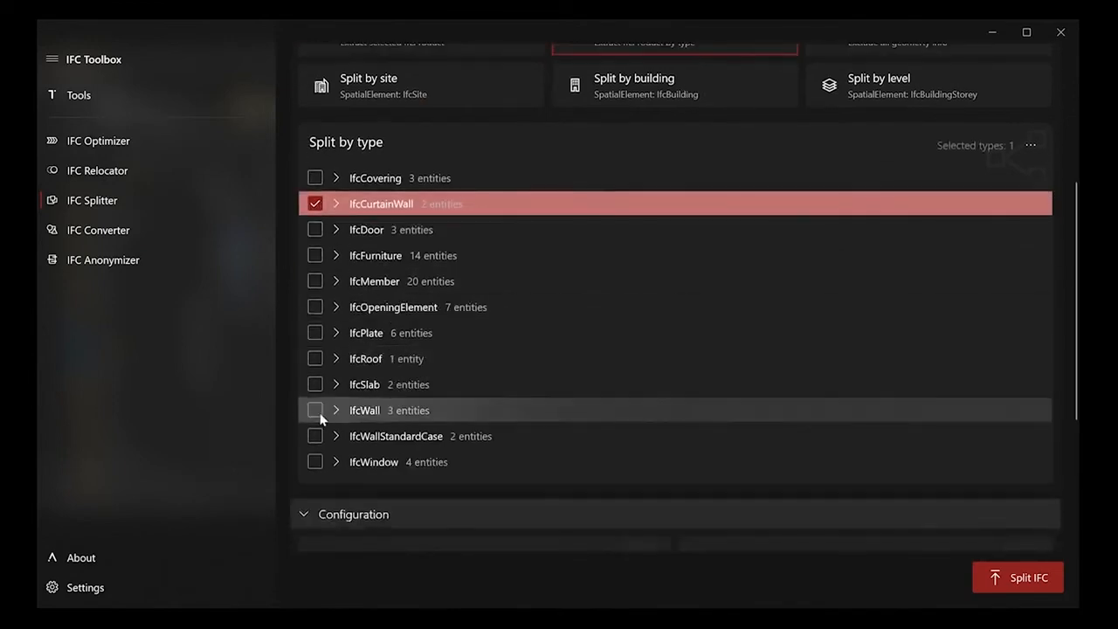
scroll(down, 3)
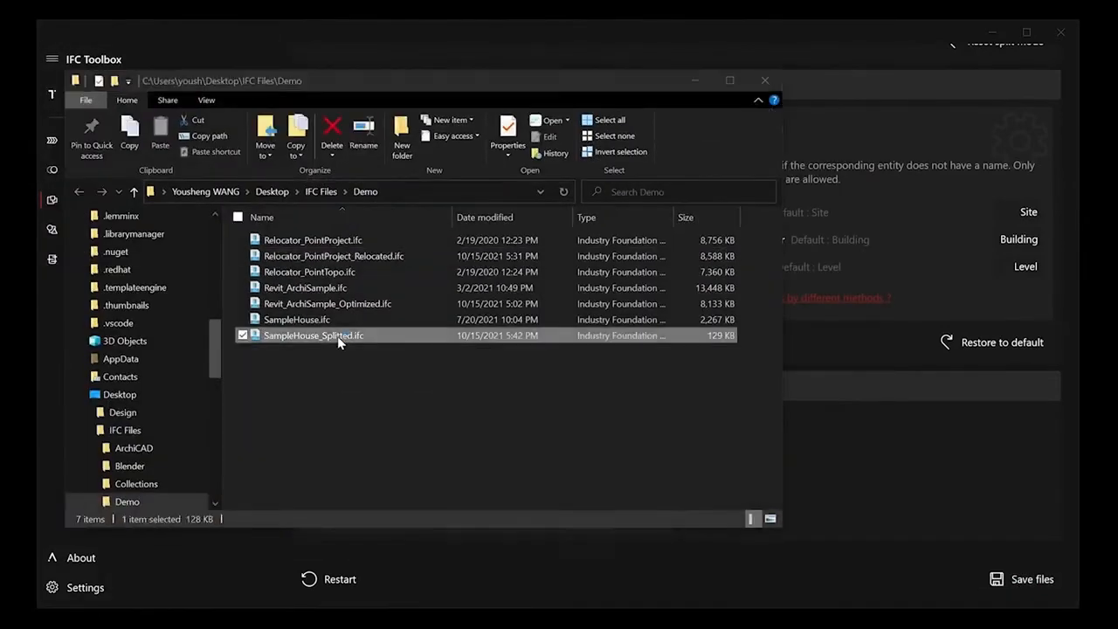
double_click(312, 335)
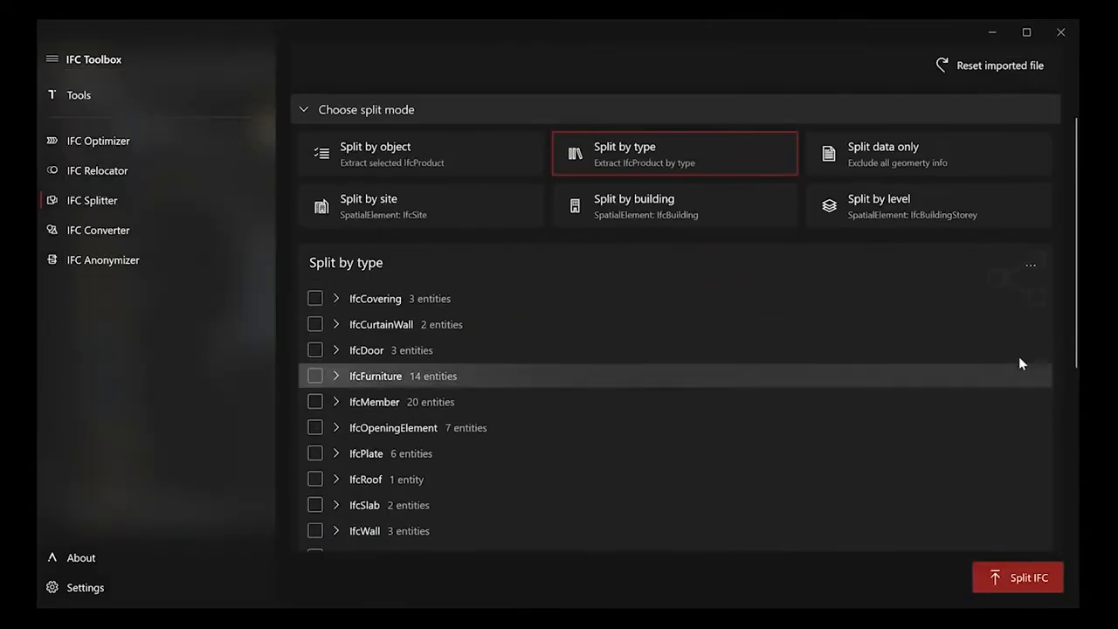
click(927, 205)
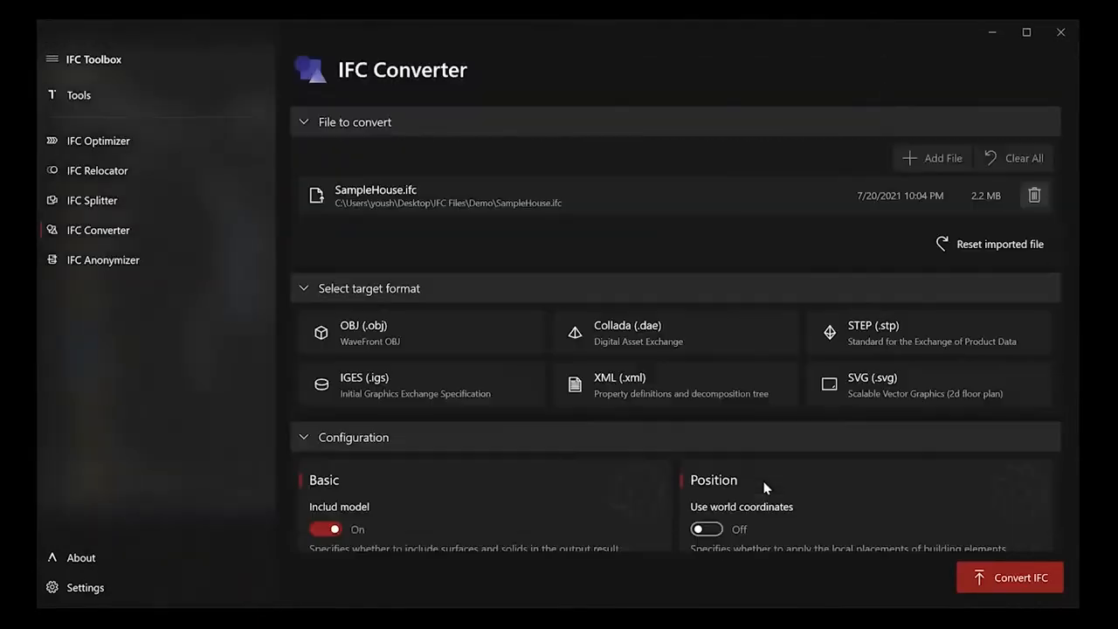
Step: Save the SampleHouse OBJ and SVG conversions to Demo and review the outputs
scroll(down, 3)
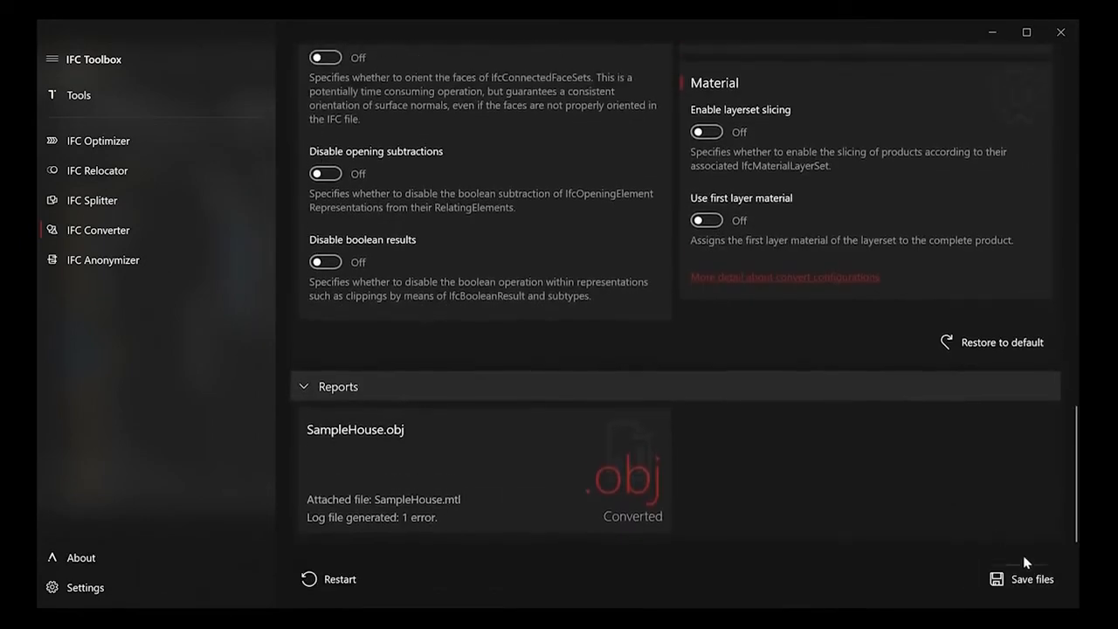
click(1031, 579)
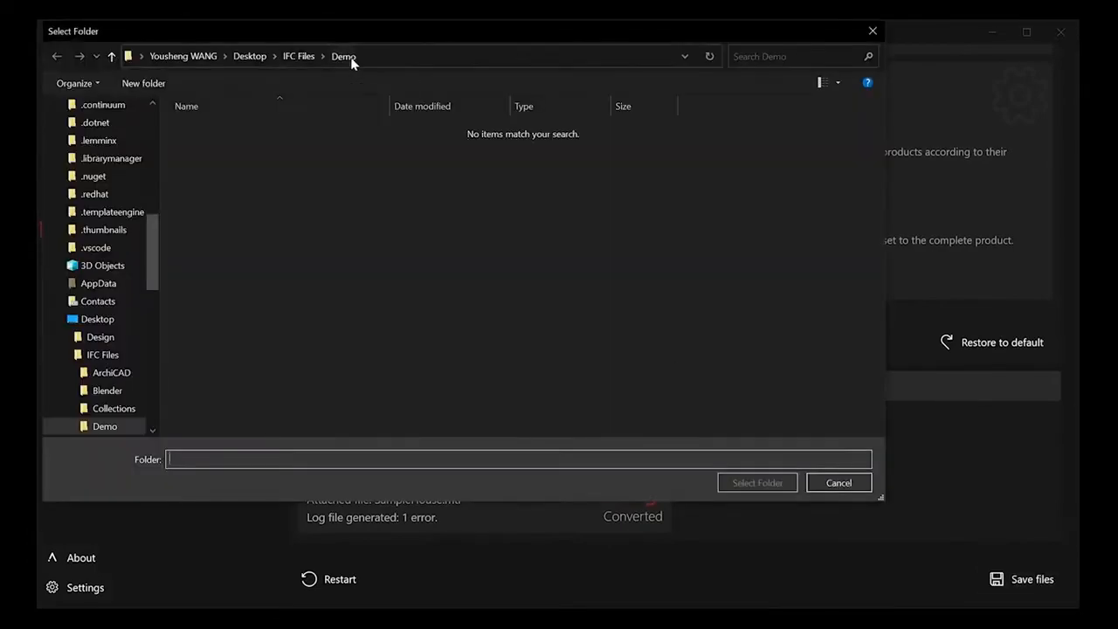
click(837, 482)
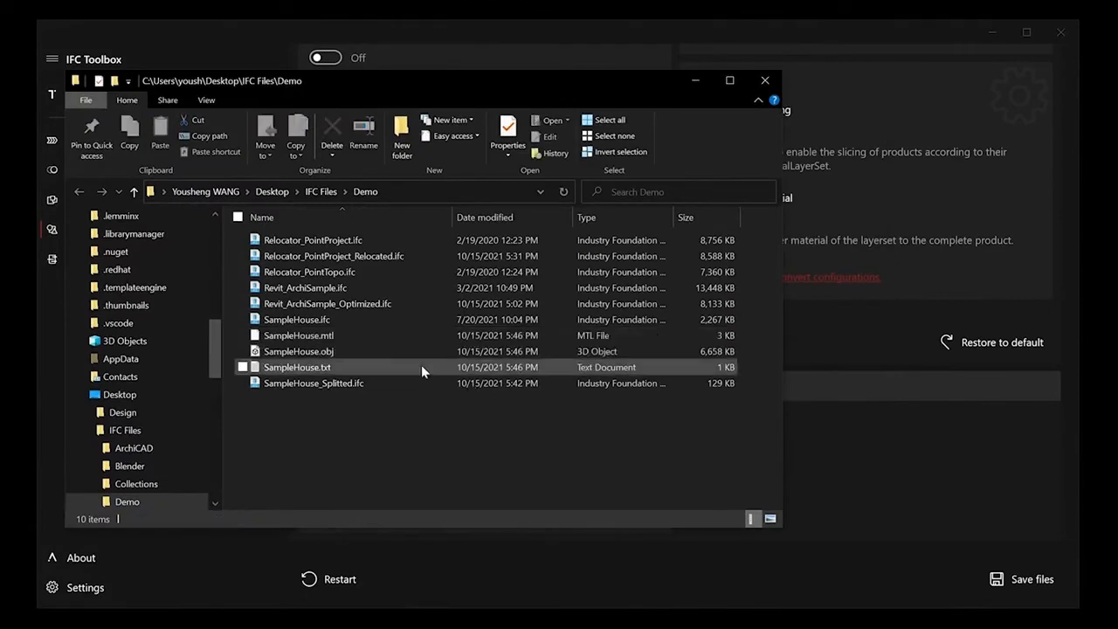
double_click(299, 351)
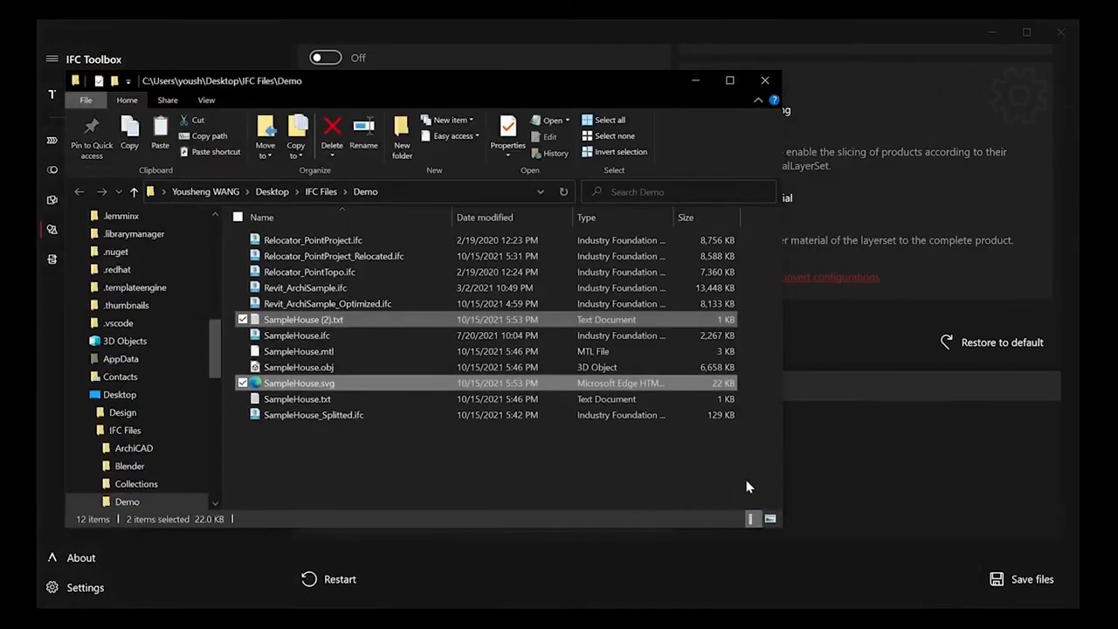
double_click(300, 382)
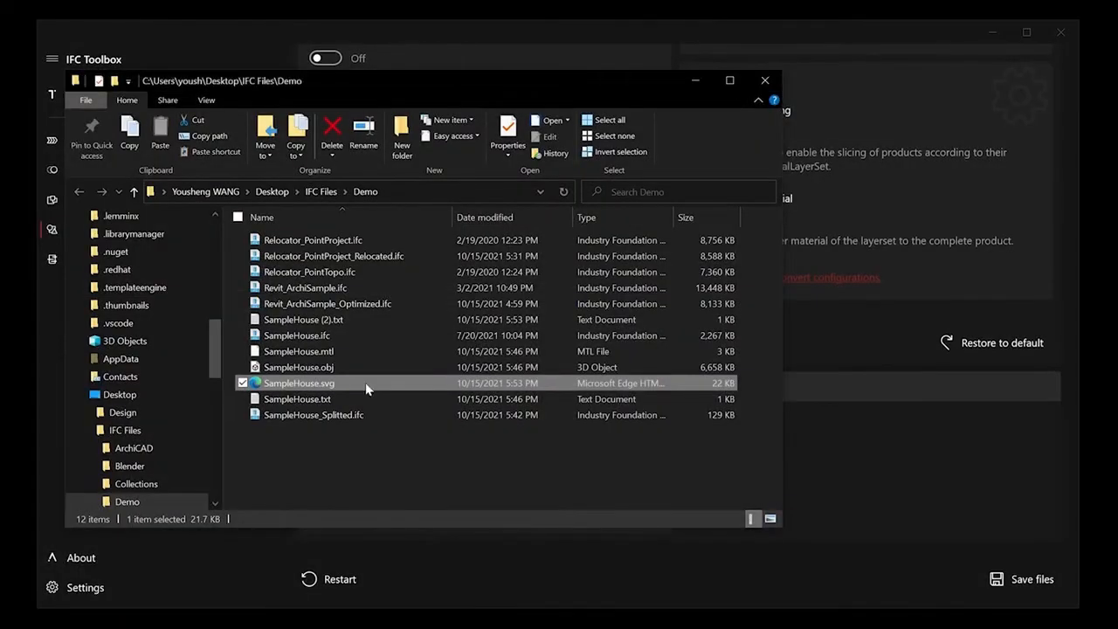
click(765, 80)
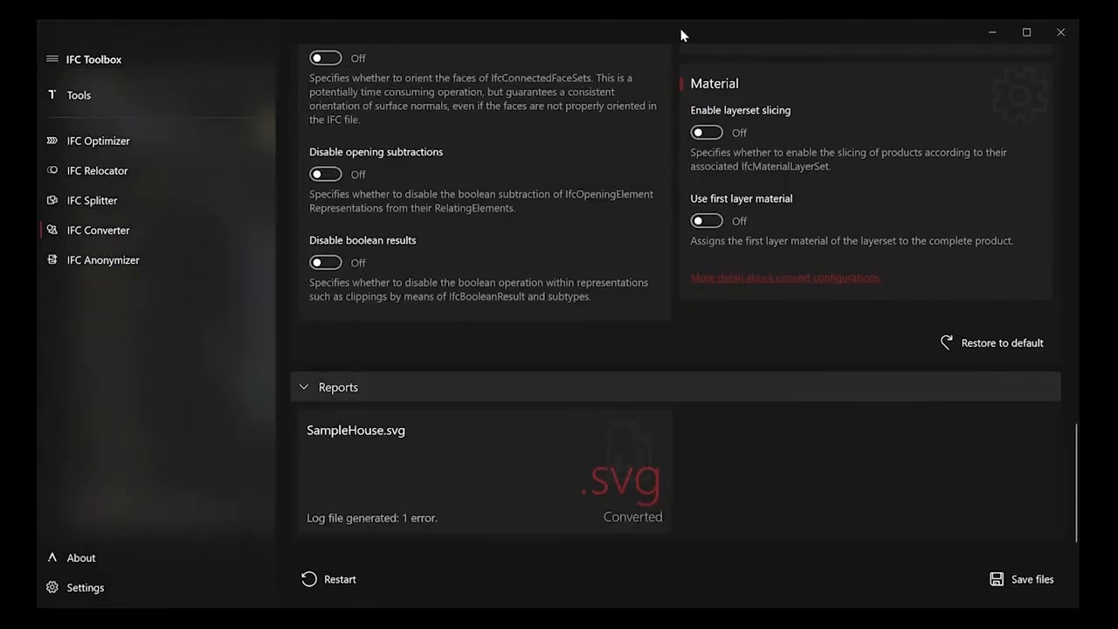
Step: Load SampleHouse.ifc into the IFC Anonymizer
click(102, 260)
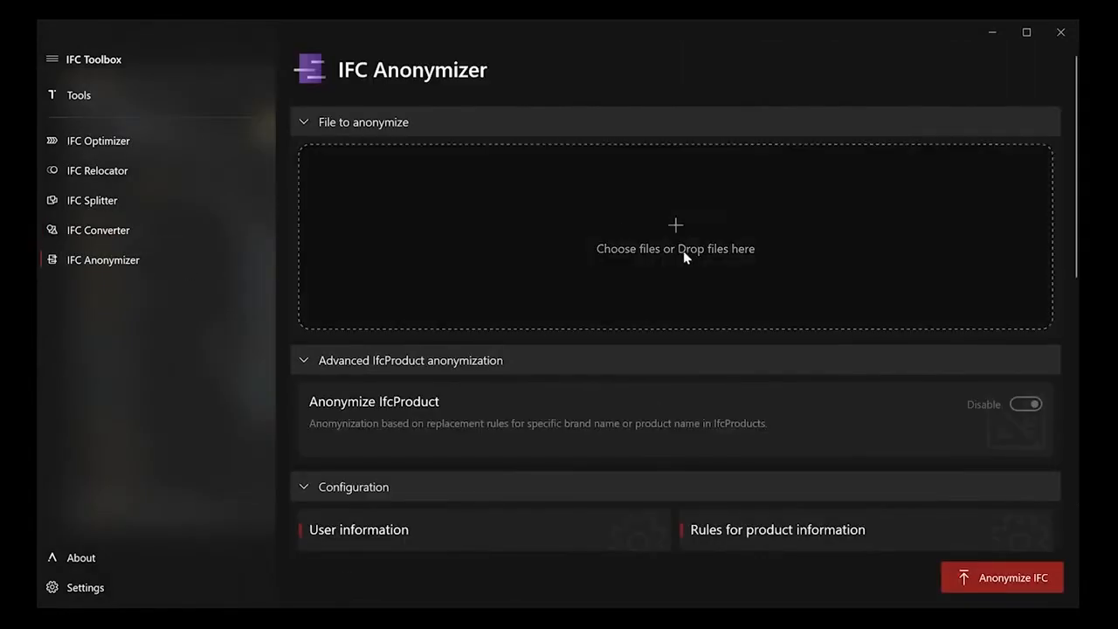
click(674, 237)
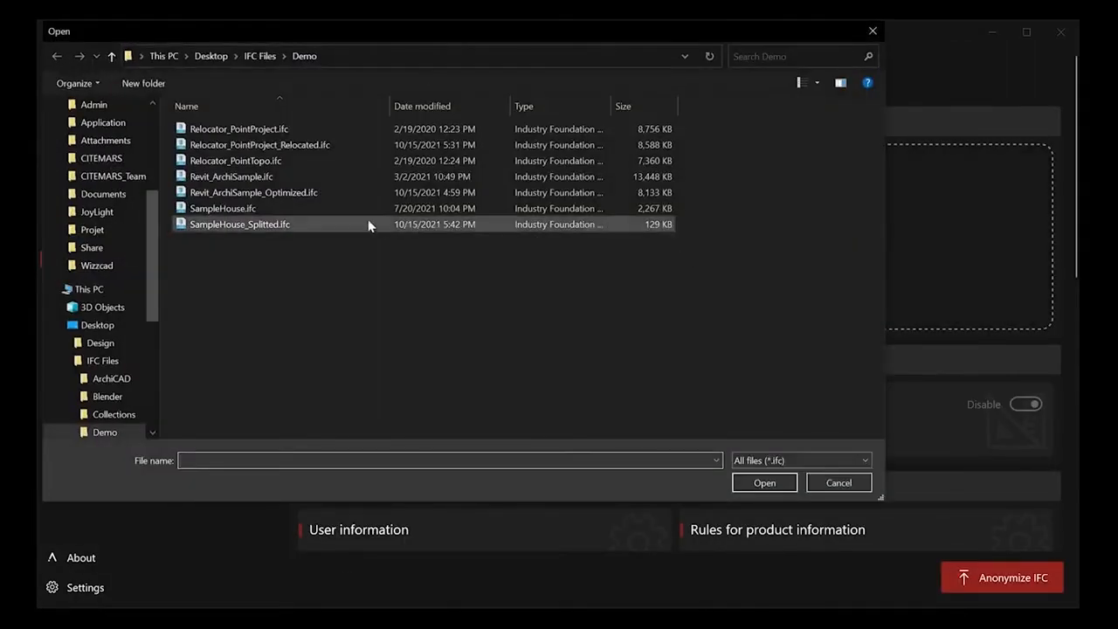
click(222, 208)
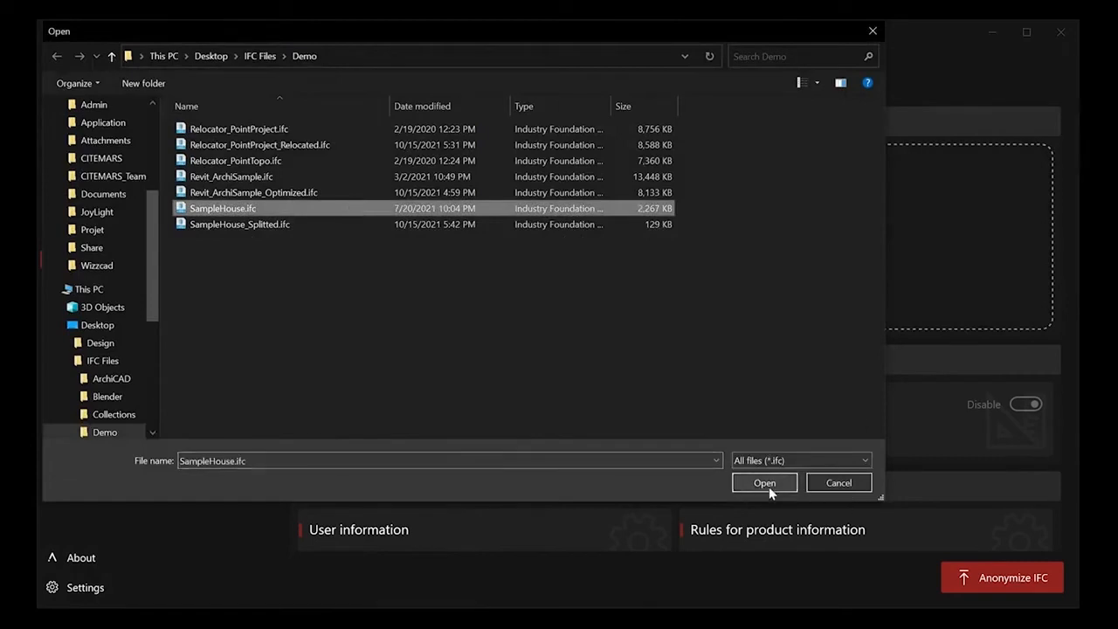
click(763, 482)
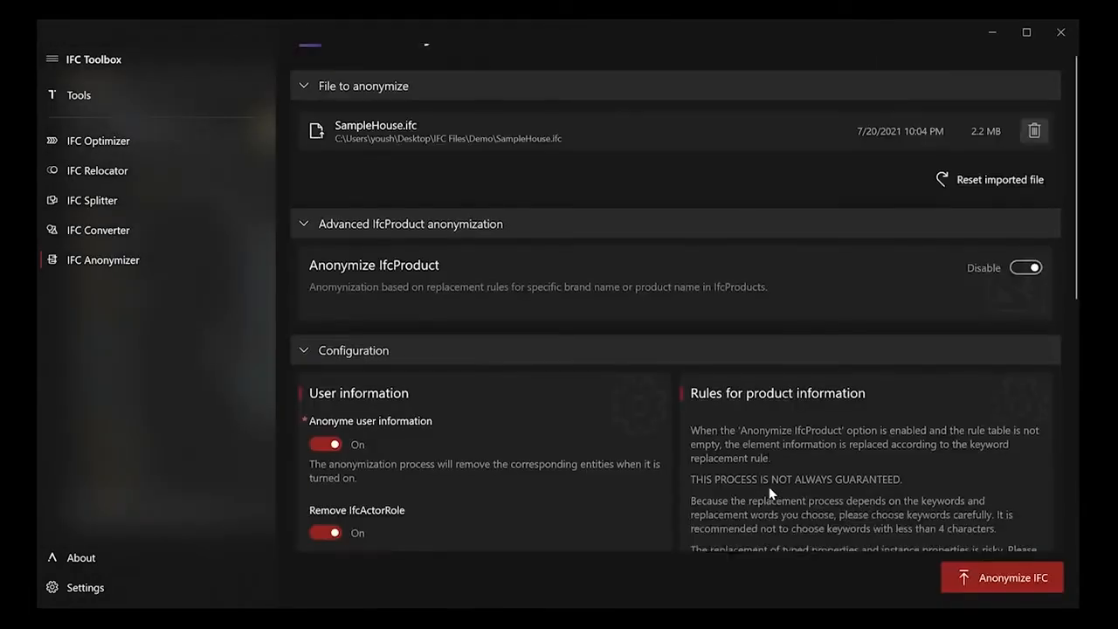
scroll(down, 3)
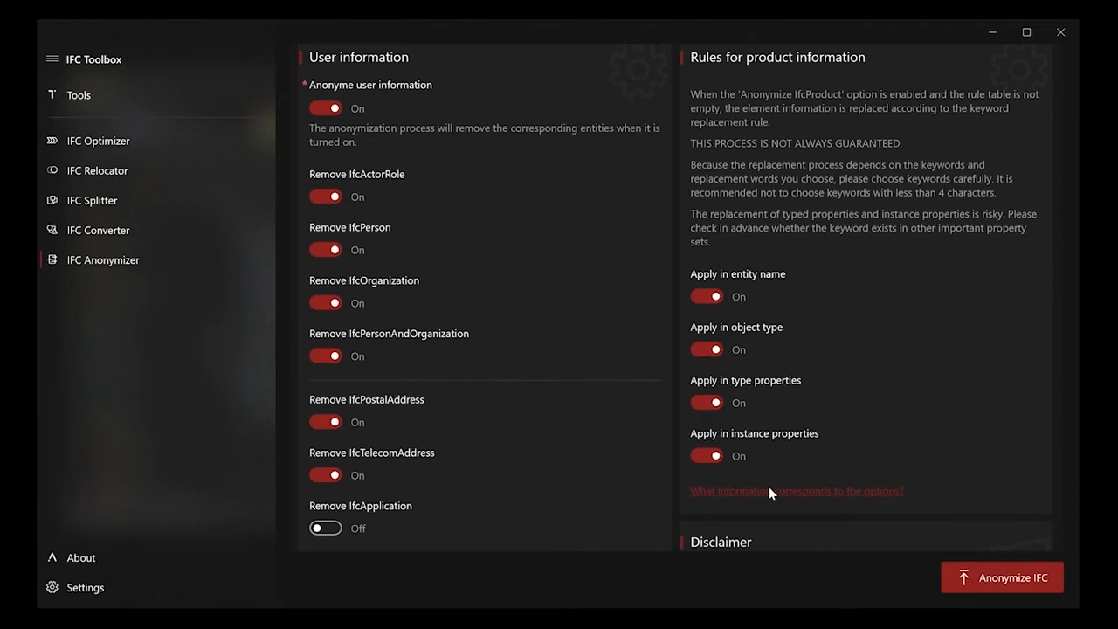
scroll(up, 3)
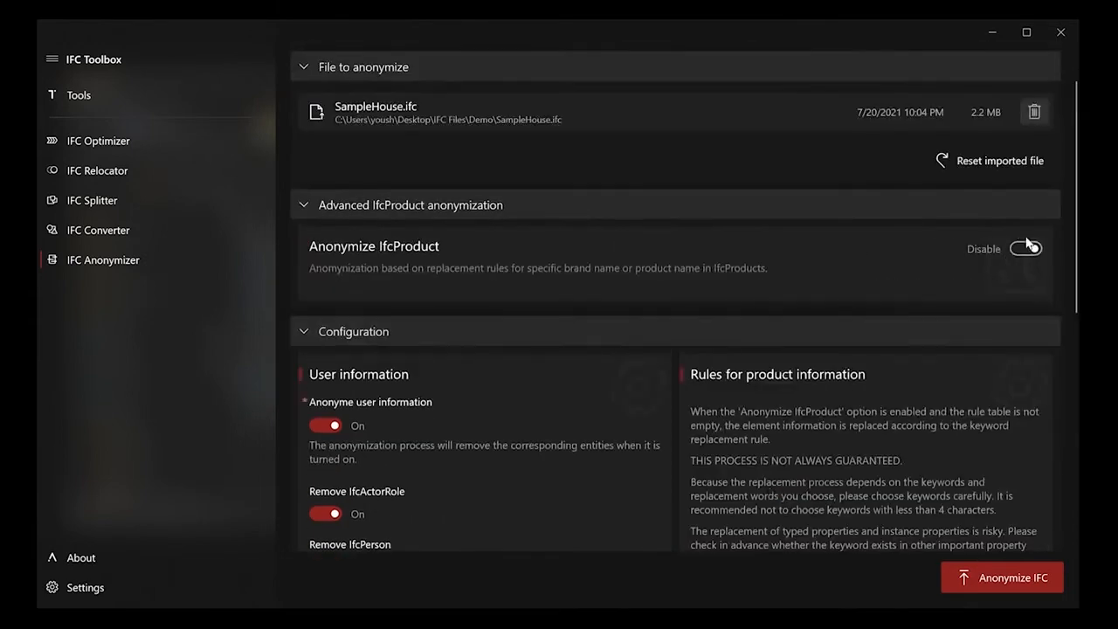
Step: Add 'Unknown' replace rules for all eight IfcFurniture product names
click(1025, 248)
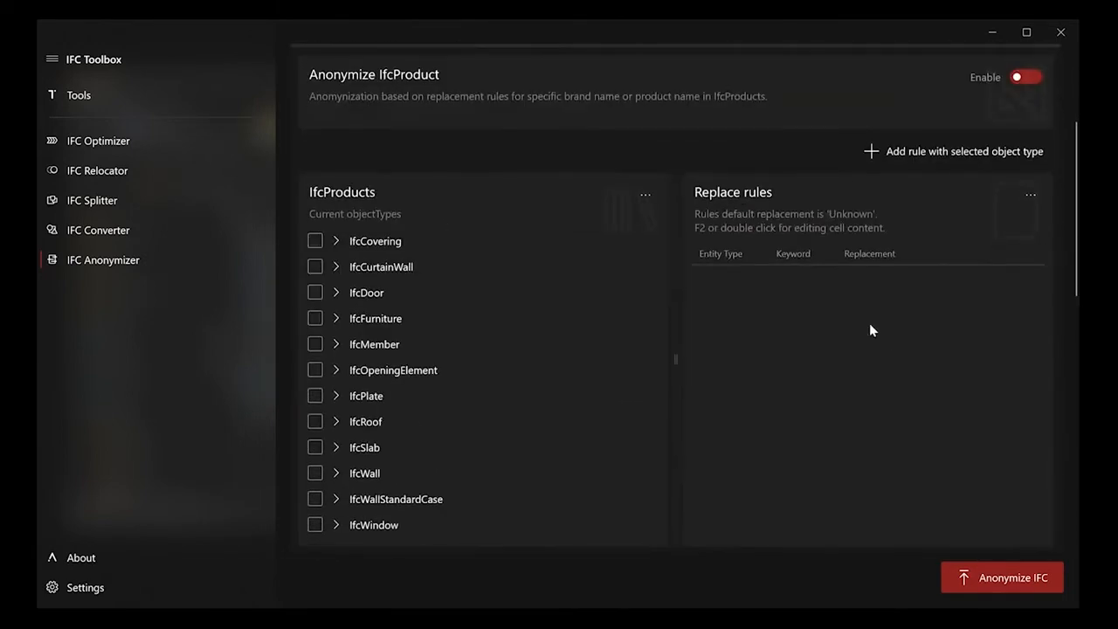
click(336, 266)
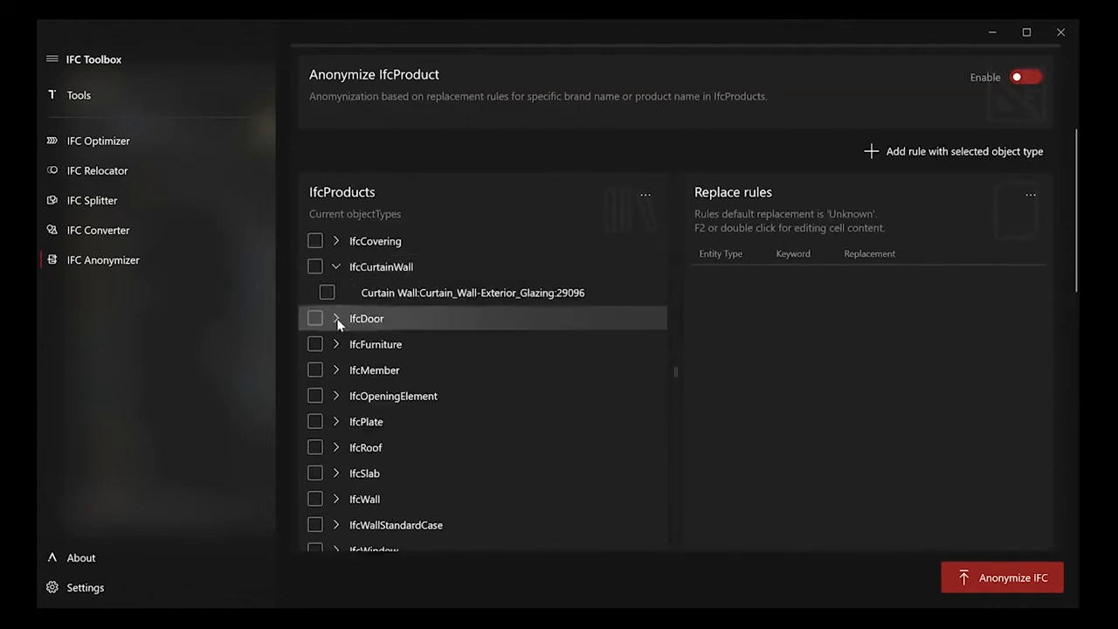
click(334, 318)
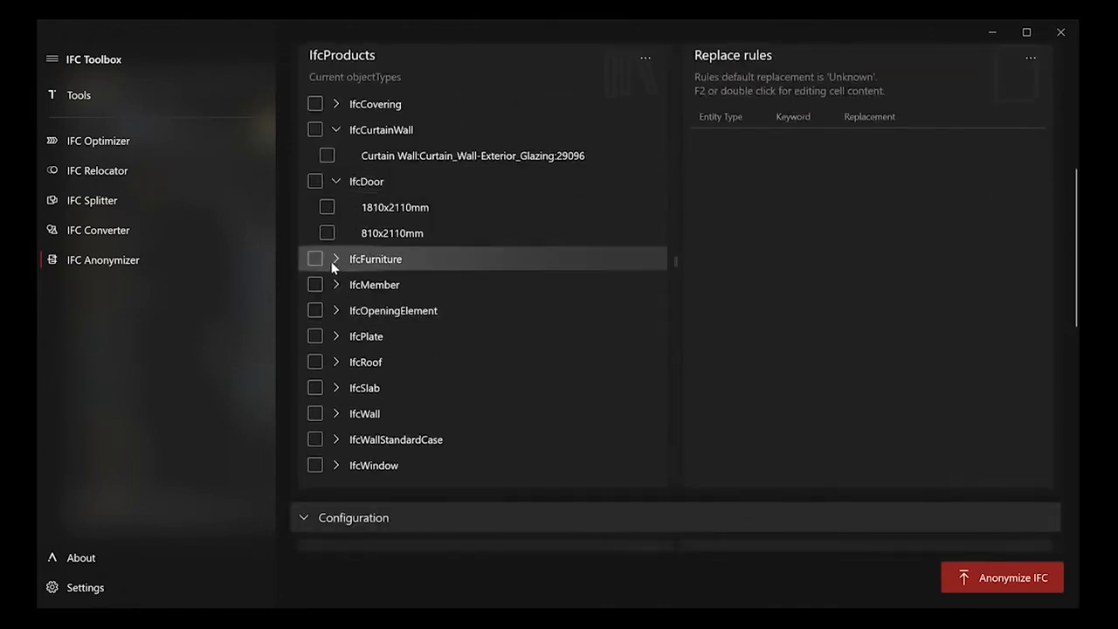
click(314, 259)
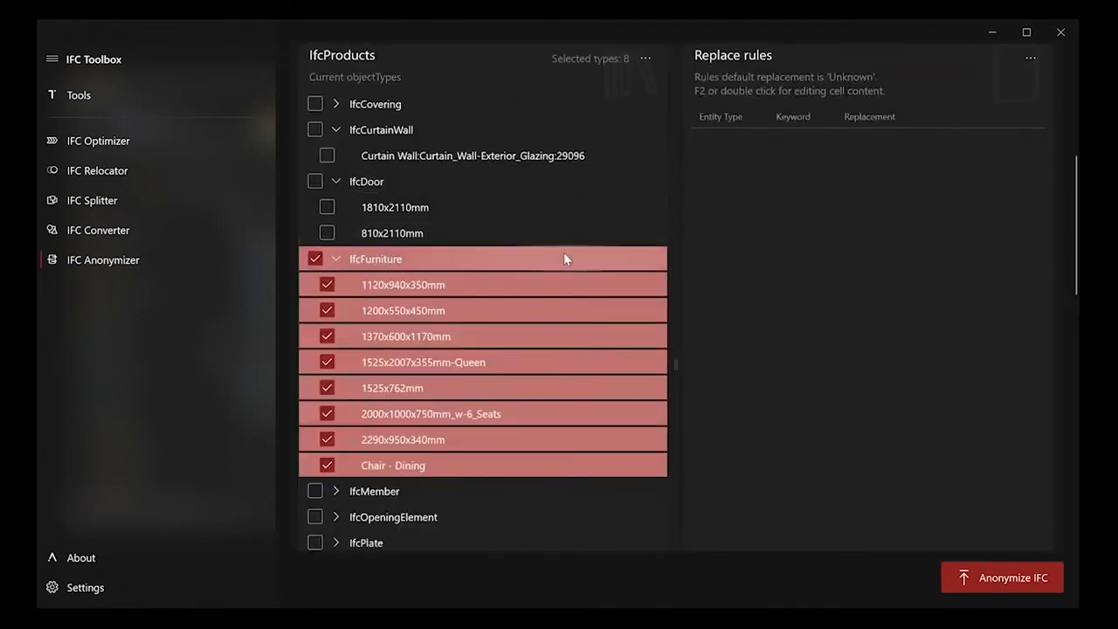
scroll(up, 3)
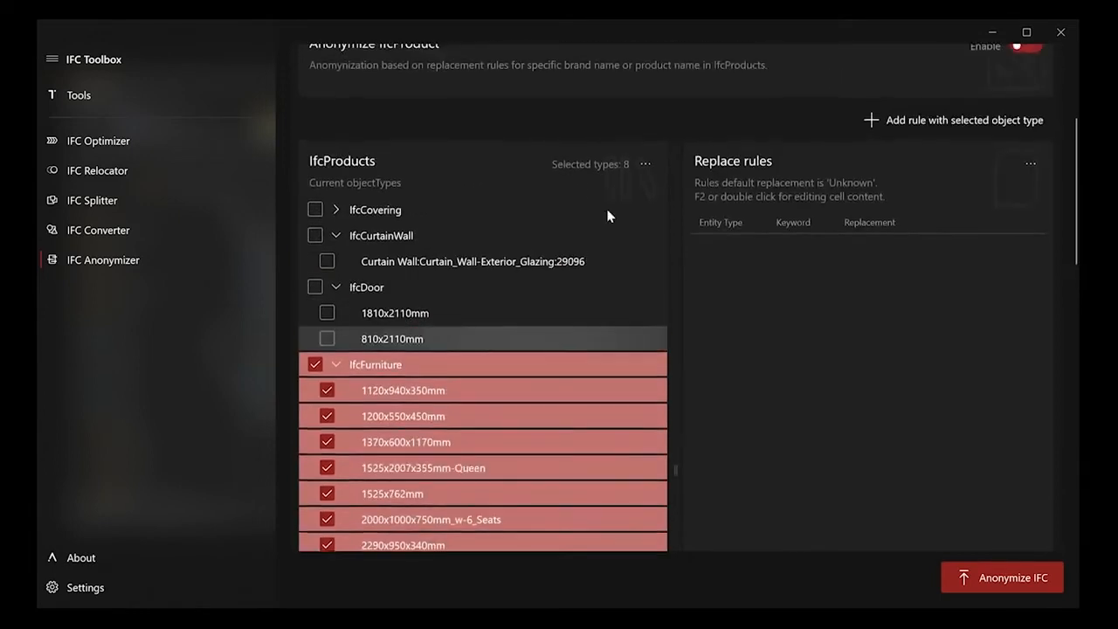
click(951, 120)
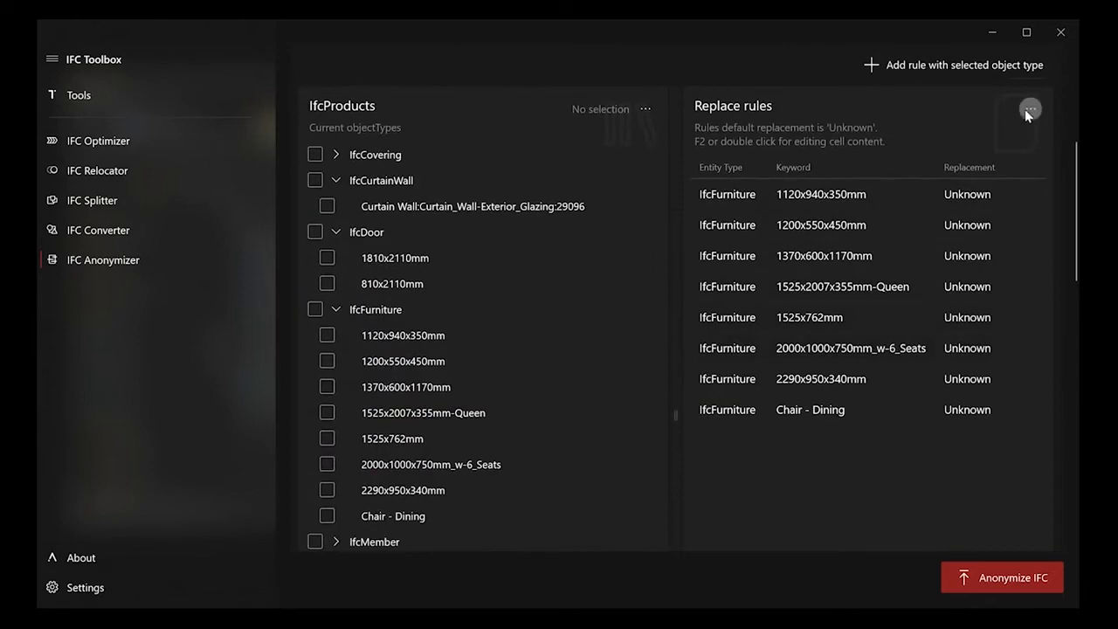
mouse_move(972, 479)
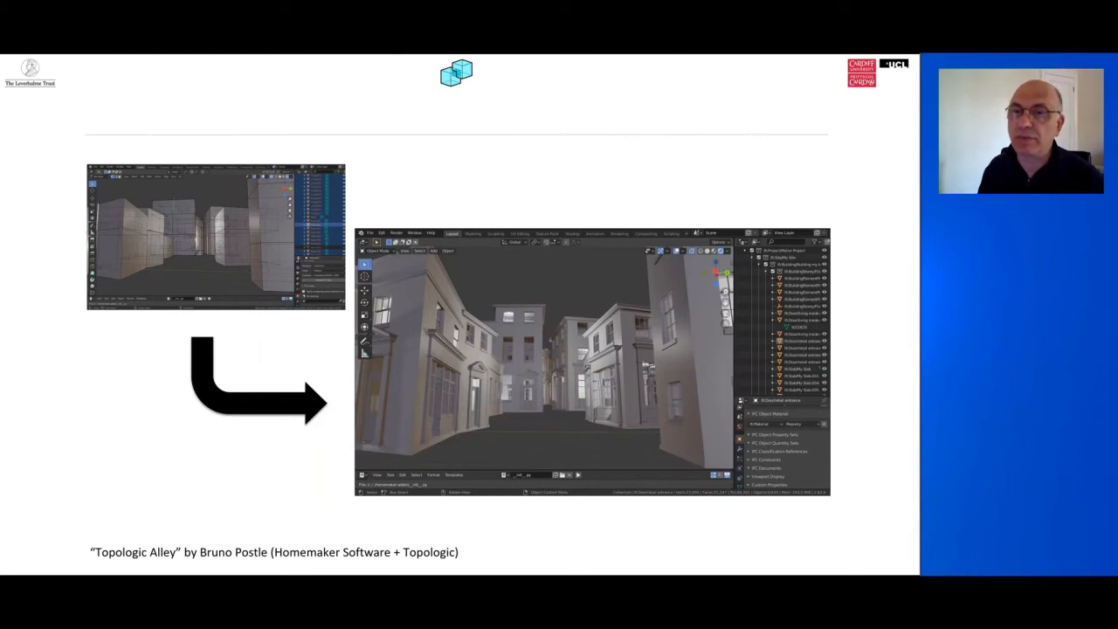
Step: Advance to the Topologic Alley slide by Miguel Villegas Ballesta
key(right)
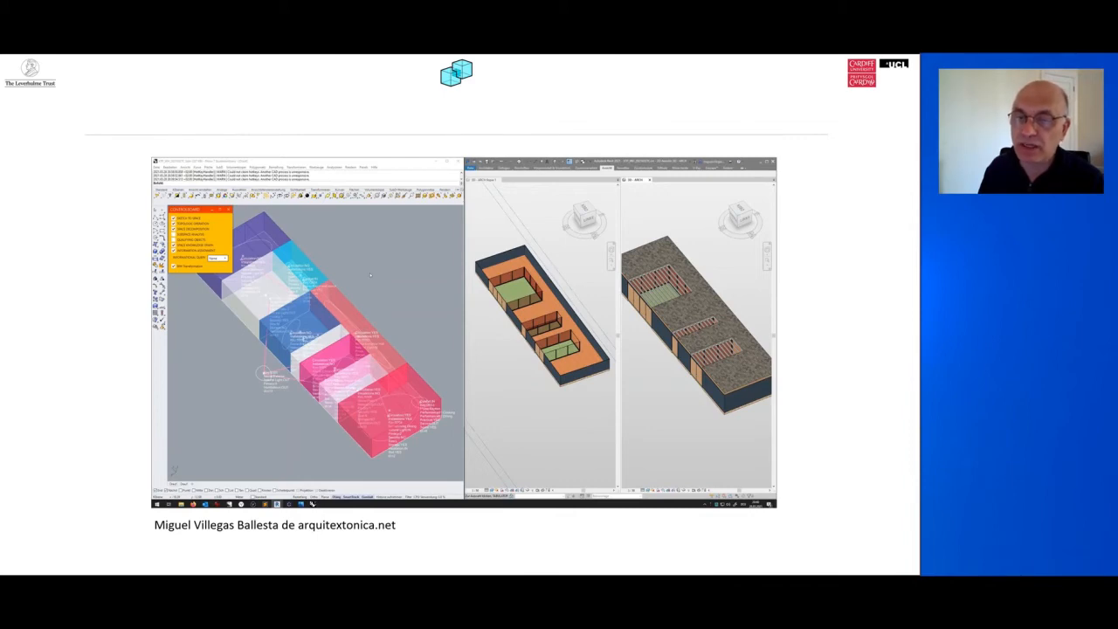
Step: Advance to the arquitextonica.net slide showing the coloured room massing model
key(Right)
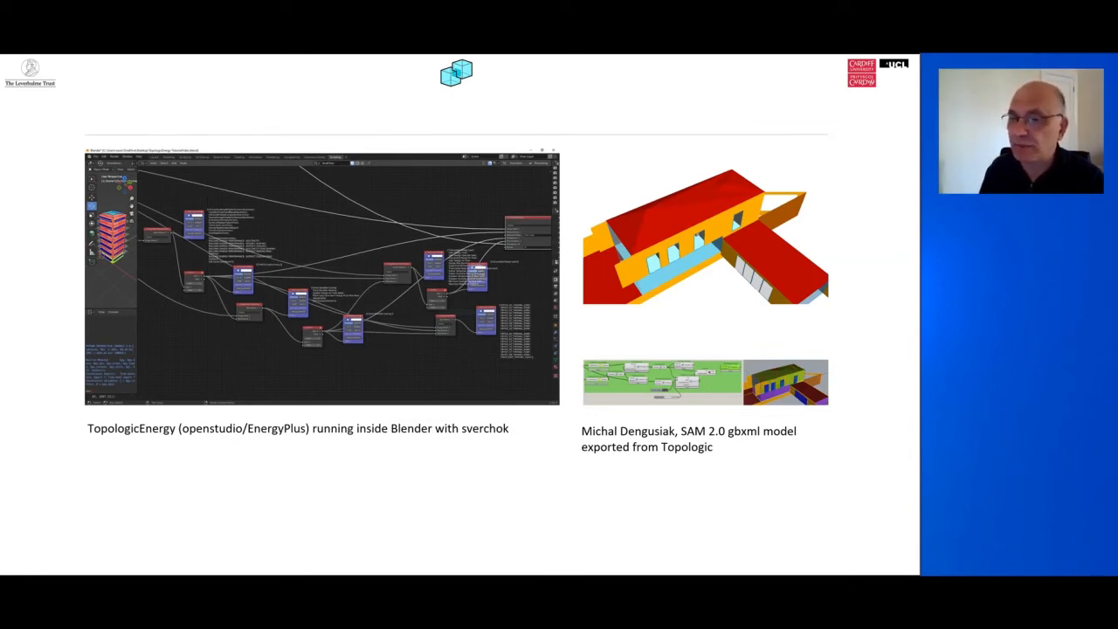
Step: Advance to the slide pairing TopologicEnergy in Blender with the SAM 2.0 gbXML model
key(Right)
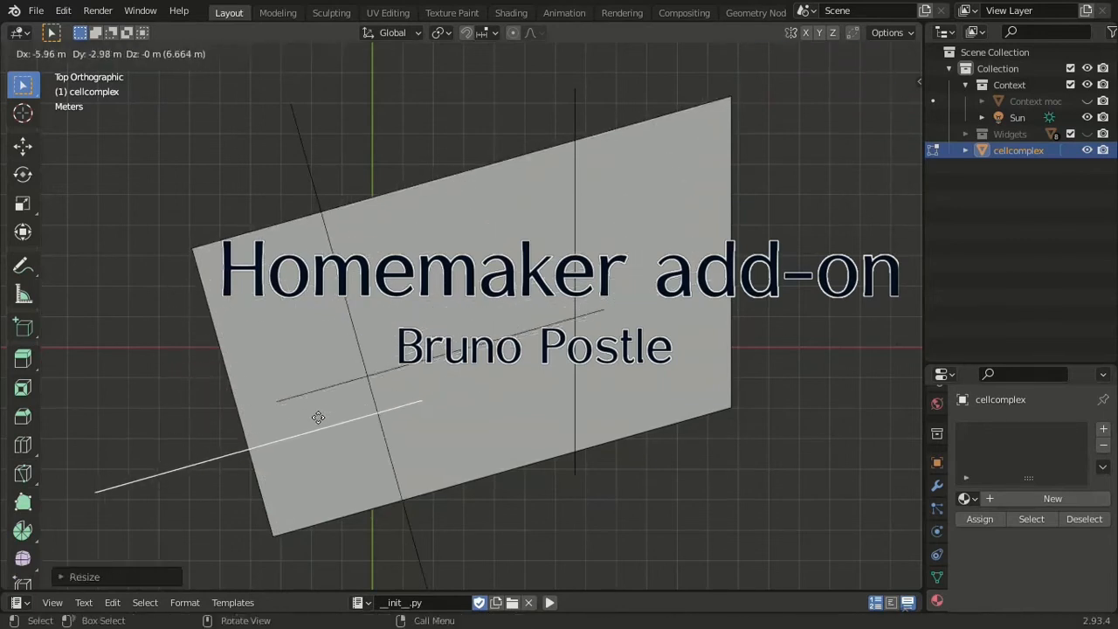
Step: Confirm the stretched dividing line across the tilted rectangular plan face
key(Tab)
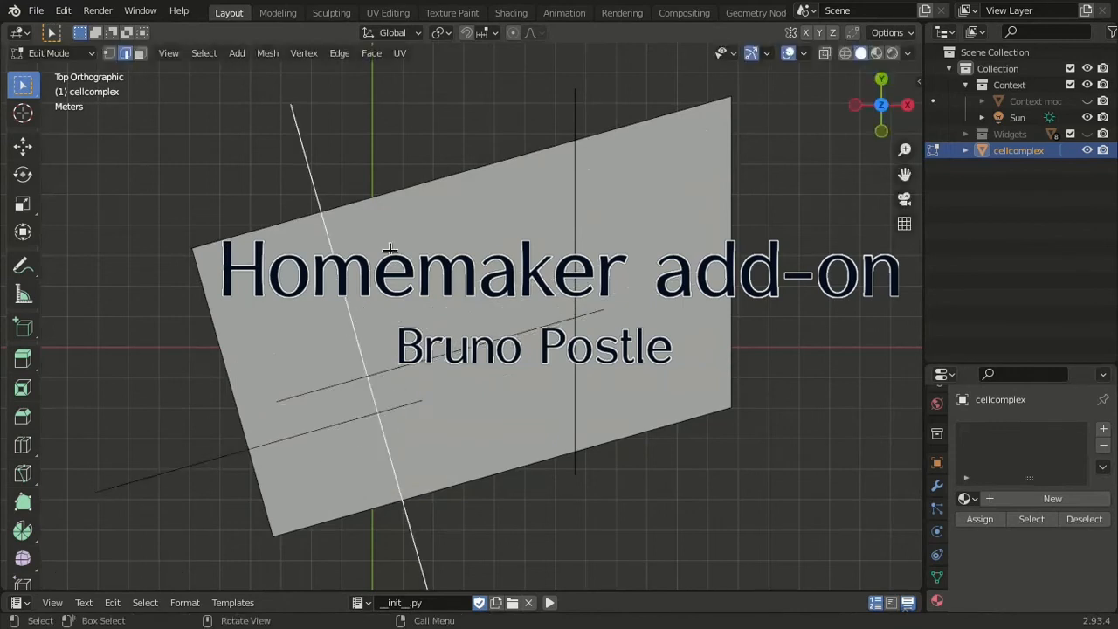
mouse_move(557, 385)
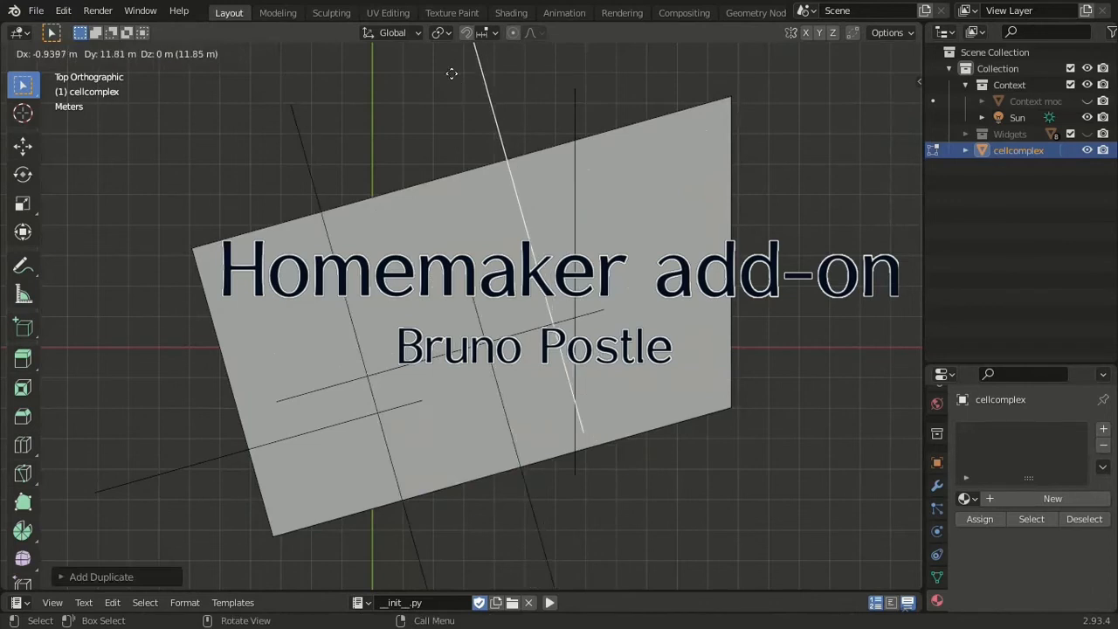
Step: Place a duplicated dividing line and extrude the whole plan 3 m up into a block
key(Tab)
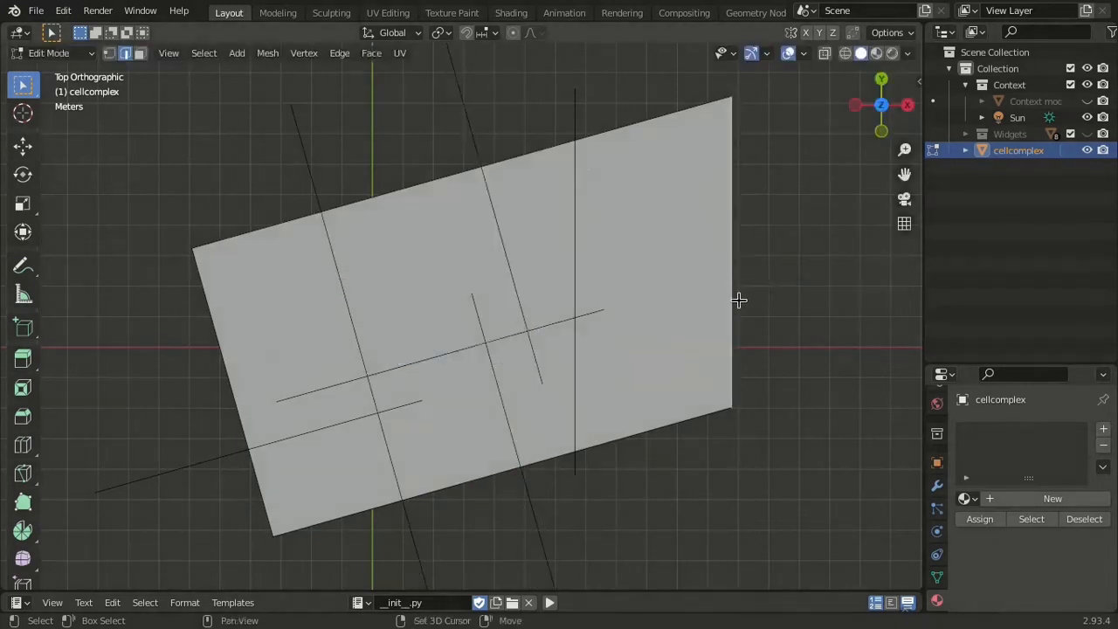
click(23, 174)
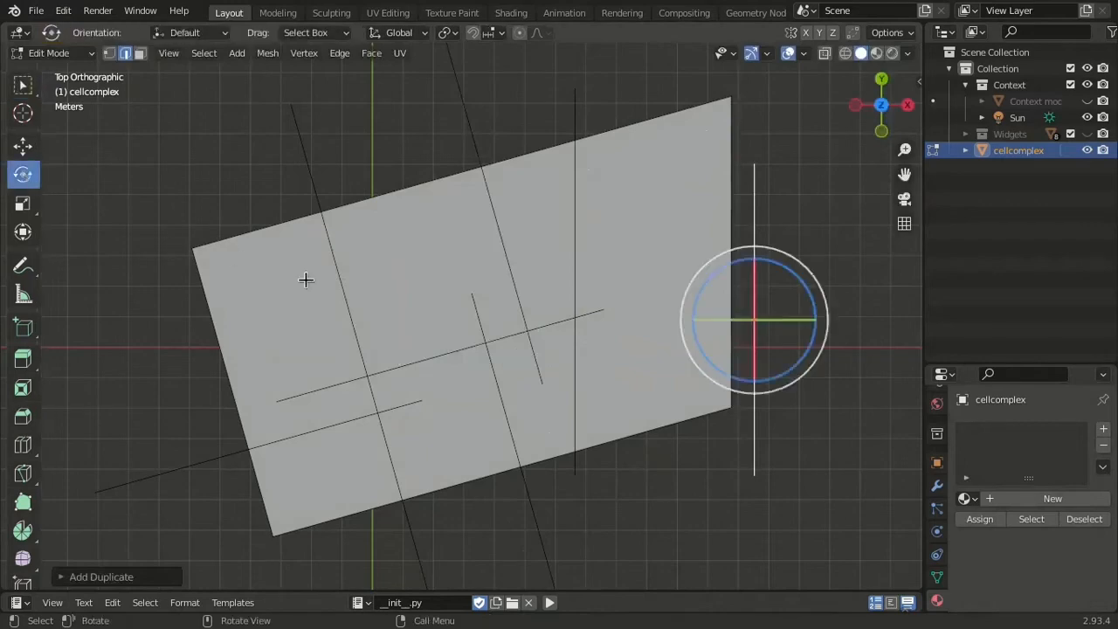
key(r)
text(3)
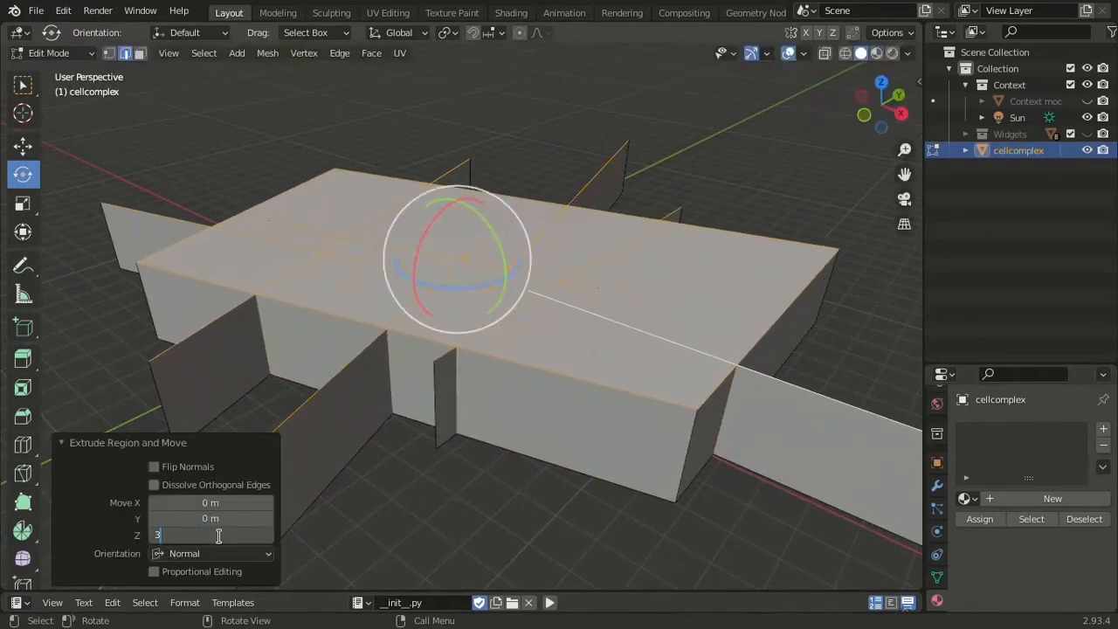
key(Tab)
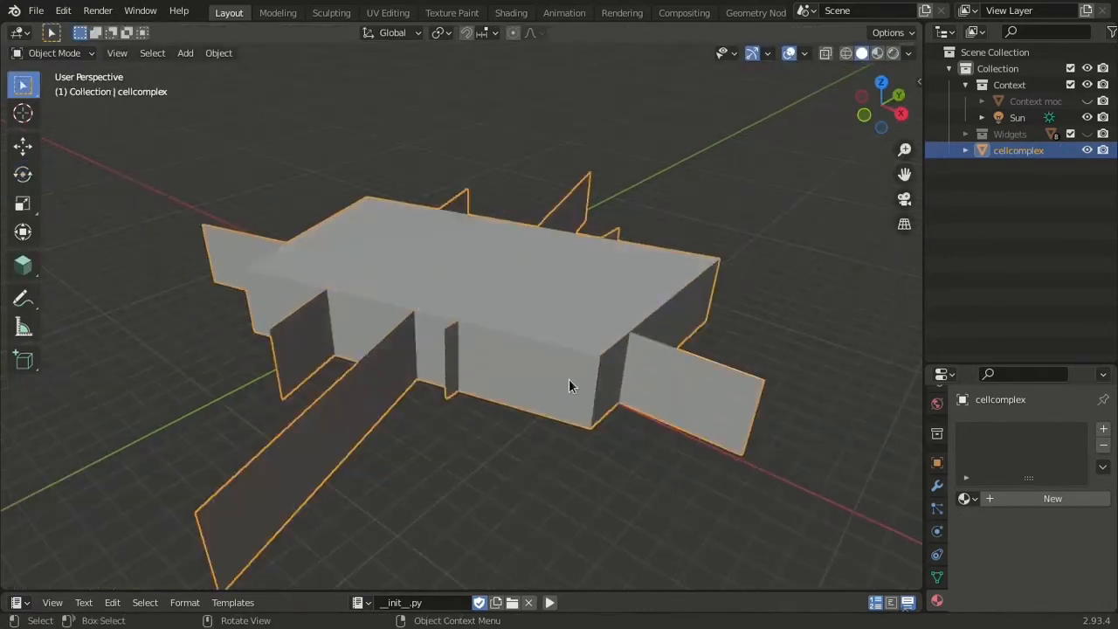
Step: Extrude selected upper room faces of cellcomplex.001 up by 4 m storeys and check the stack
click(218, 53)
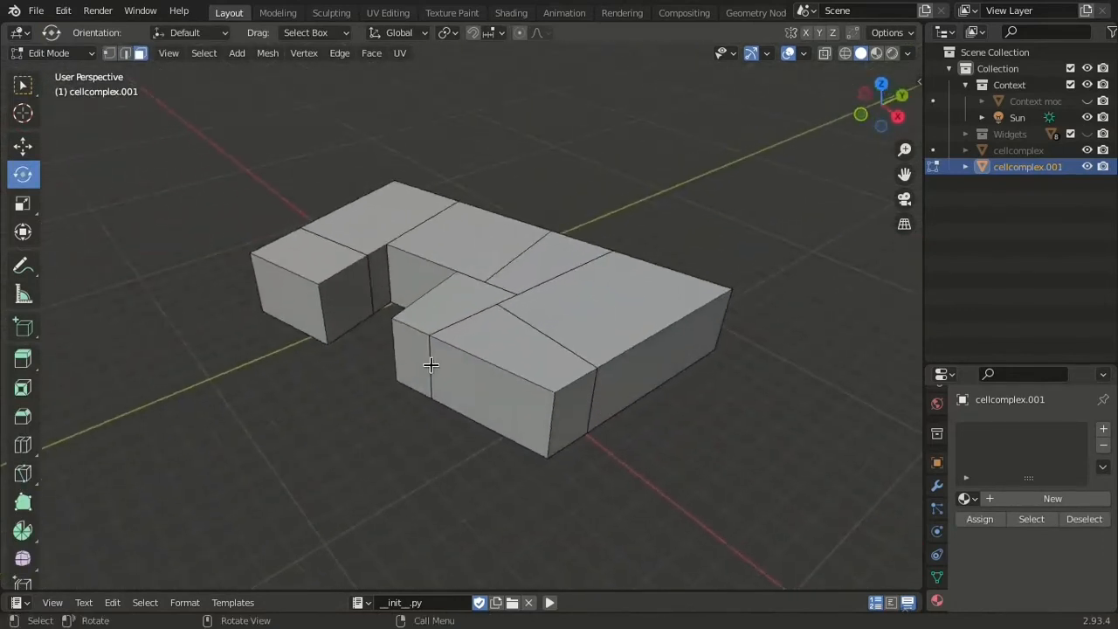
click(367, 218)
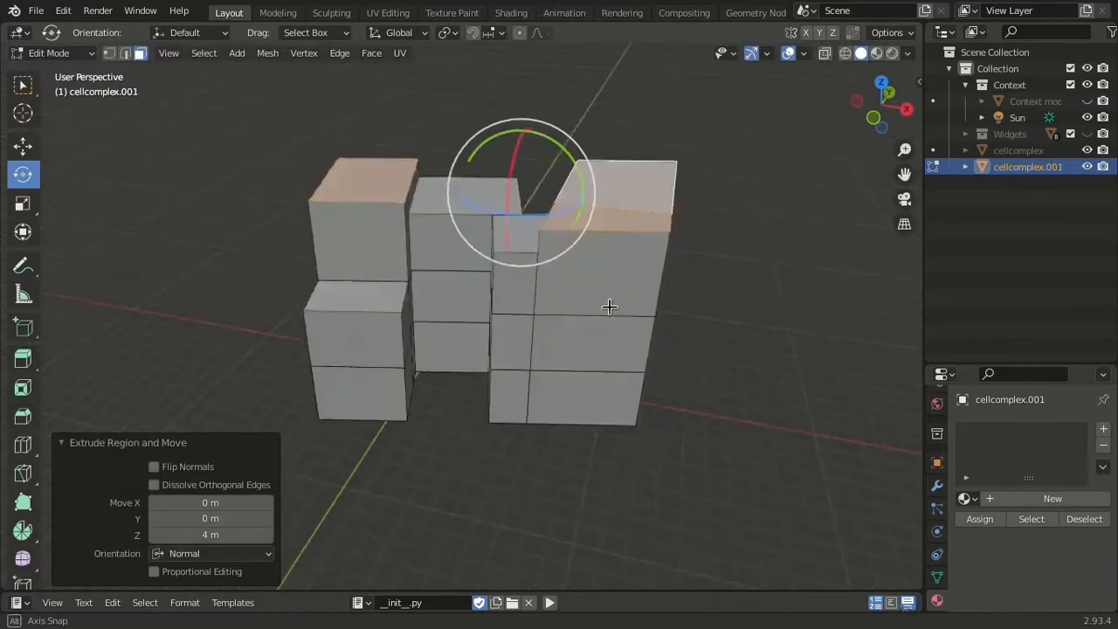
drag(609, 306, 671, 300)
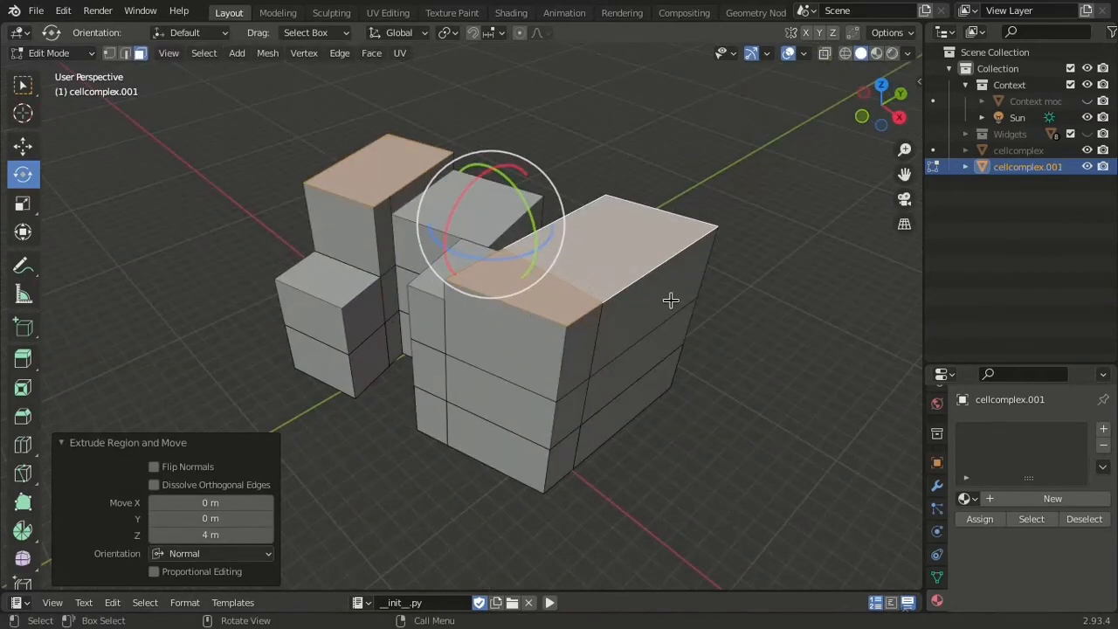
key(Tab)
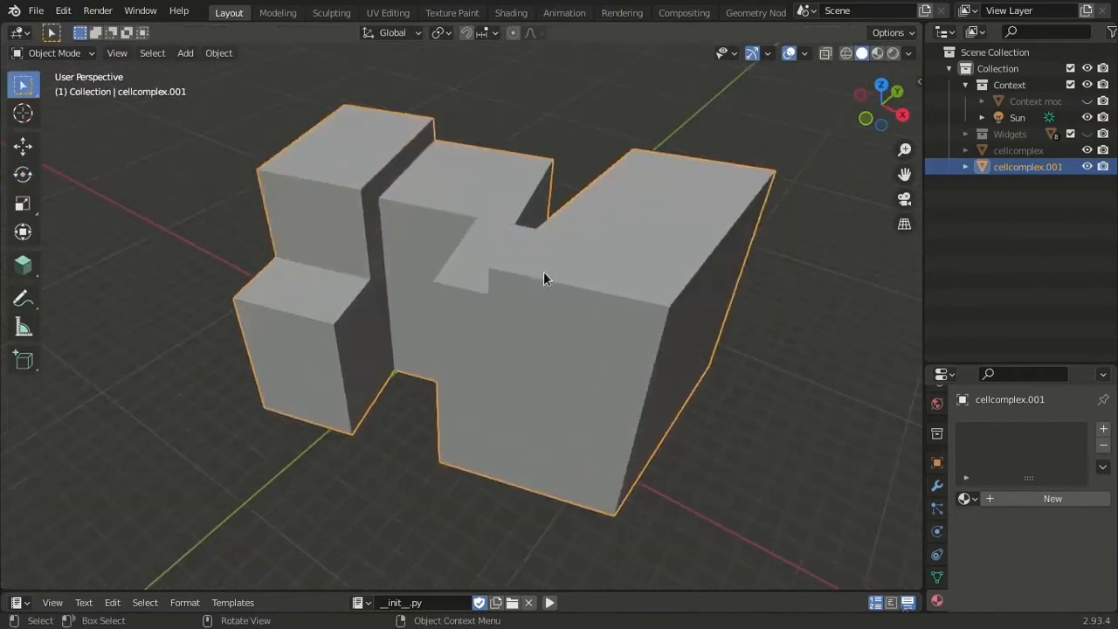
click(218, 53)
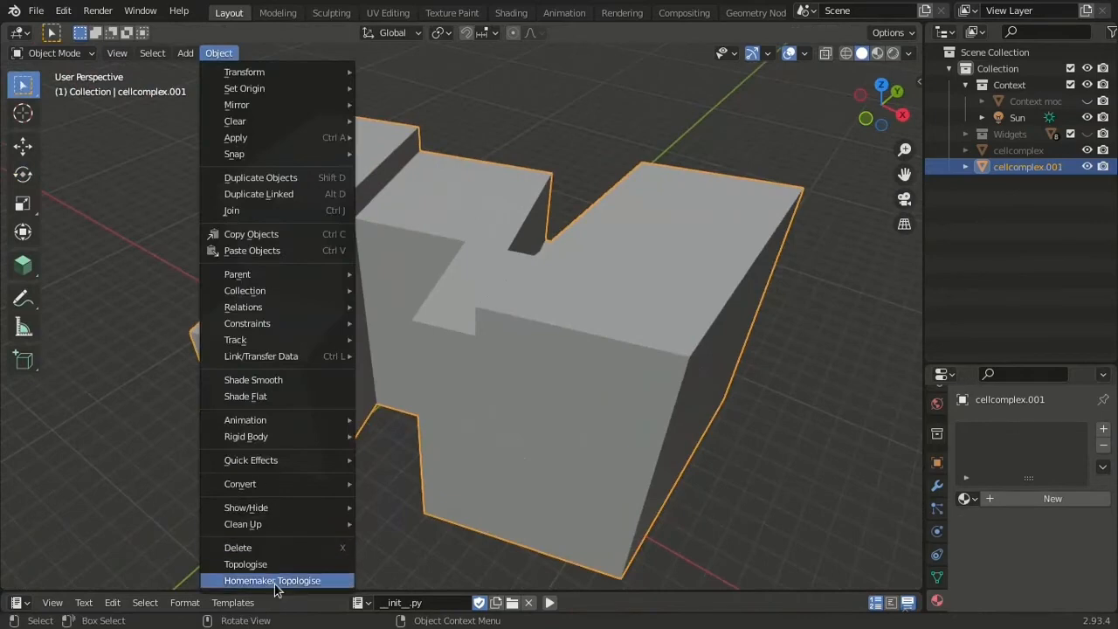
click(272, 580)
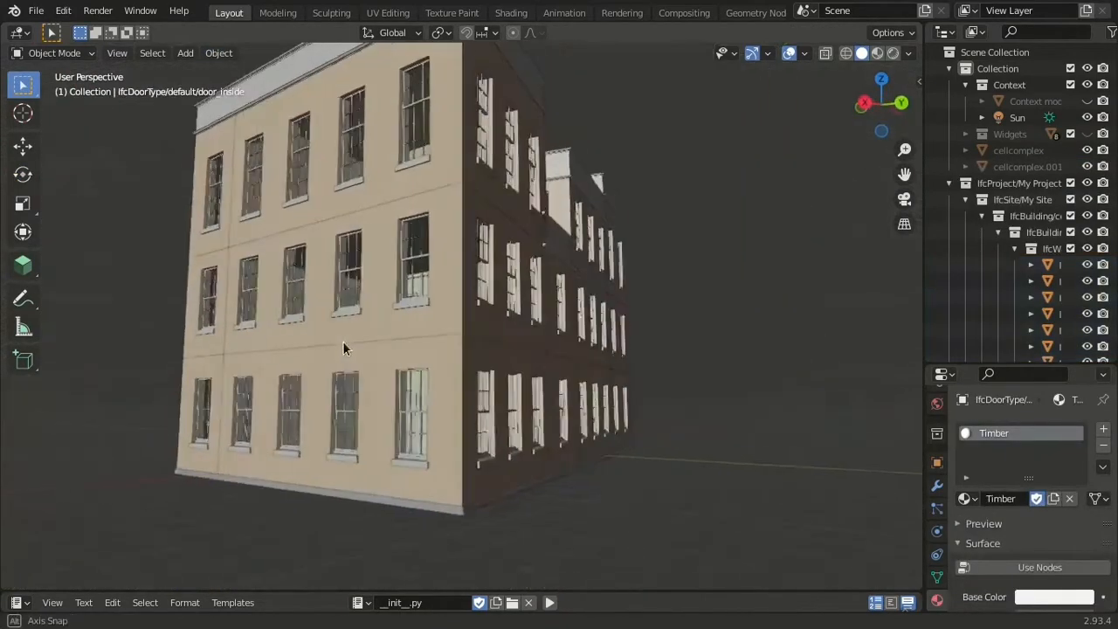
drag(349, 350, 454, 393)
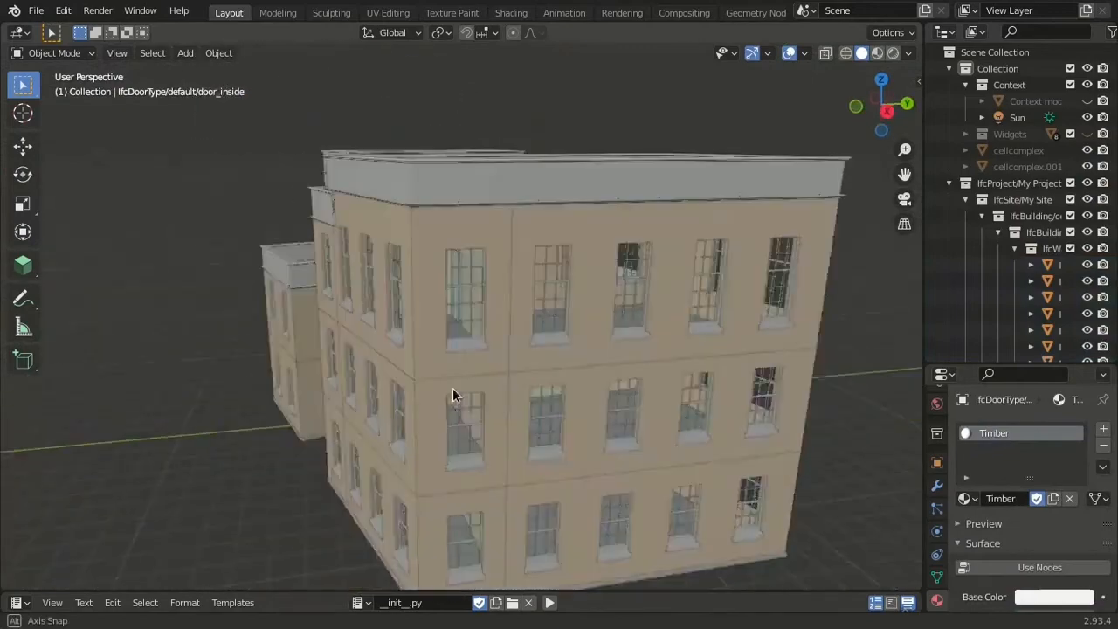
drag(454, 393, 616, 393)
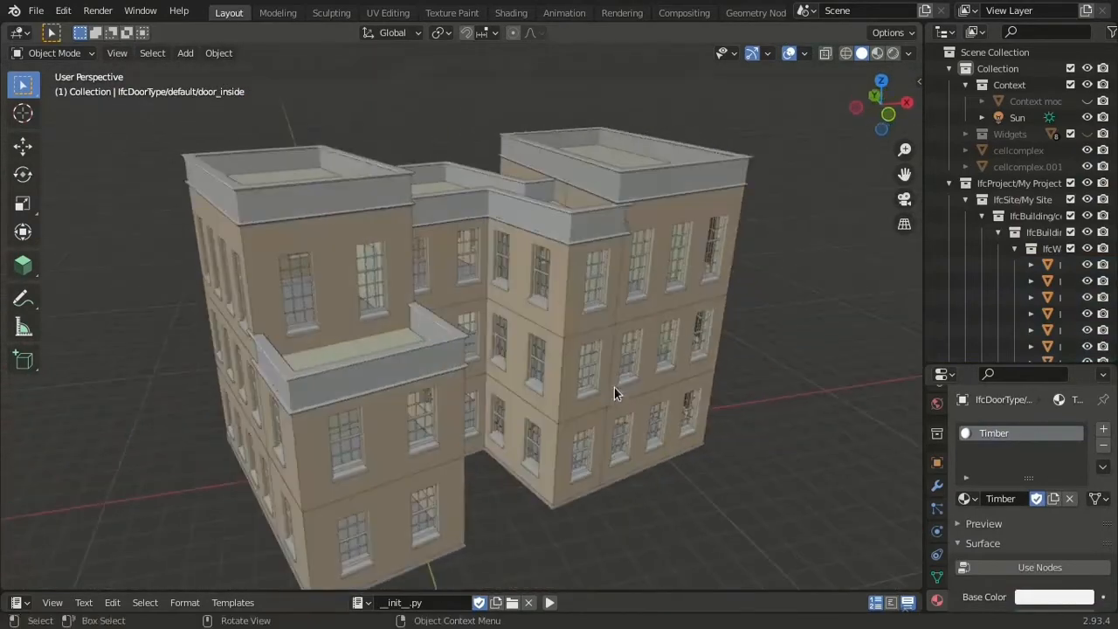
click(1027, 166)
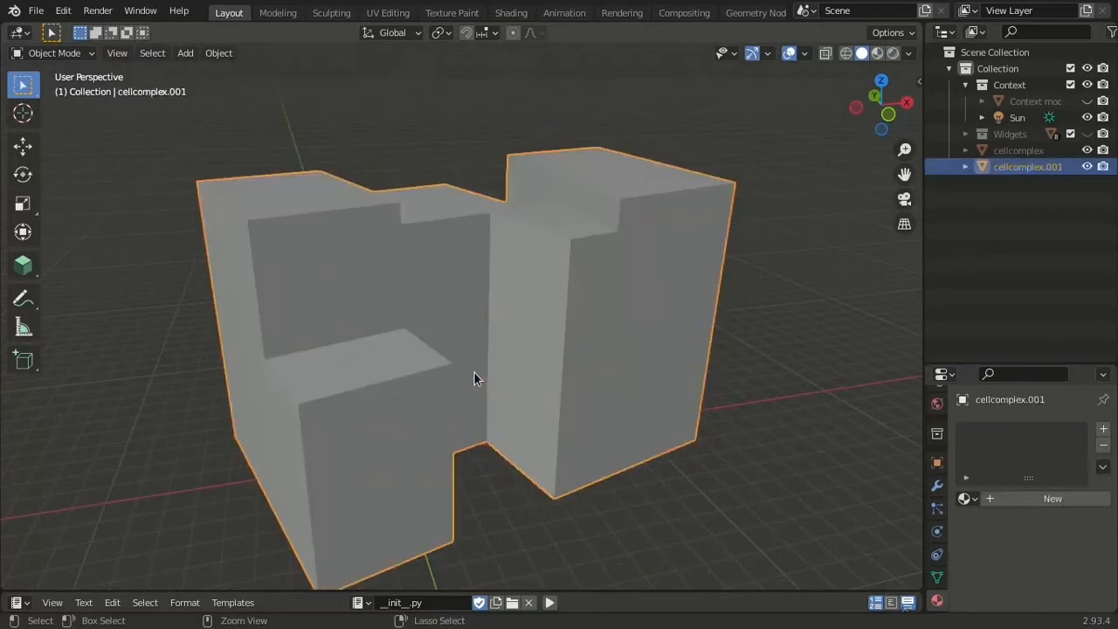
key(Tab)
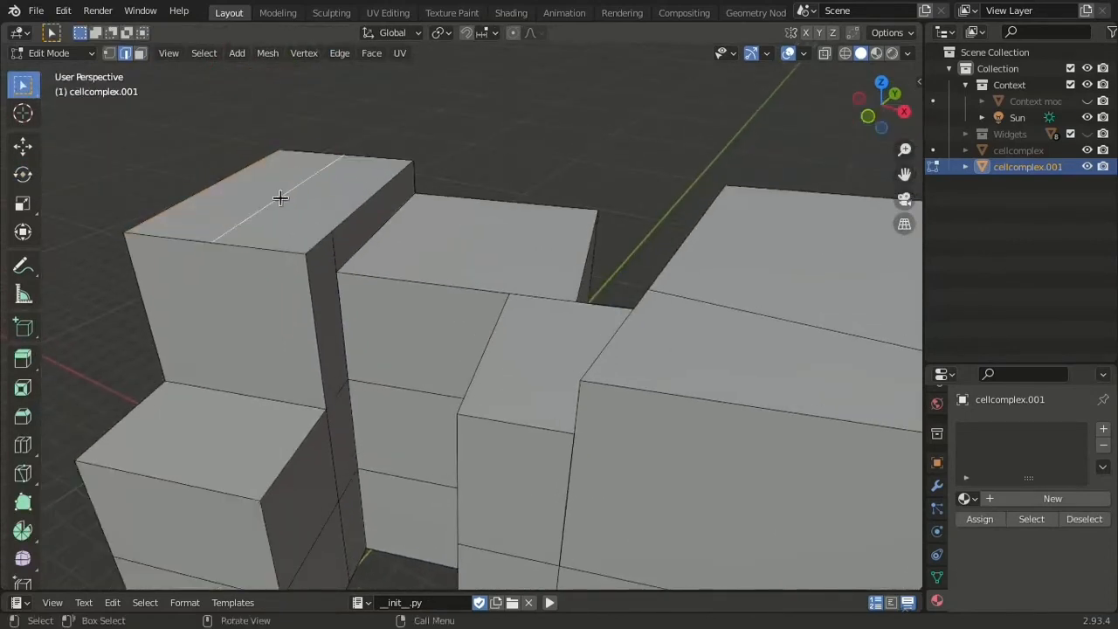
Step: Subdivide the tall blocks' top edges and raise the ridges into pitched gable roofs
key(g)
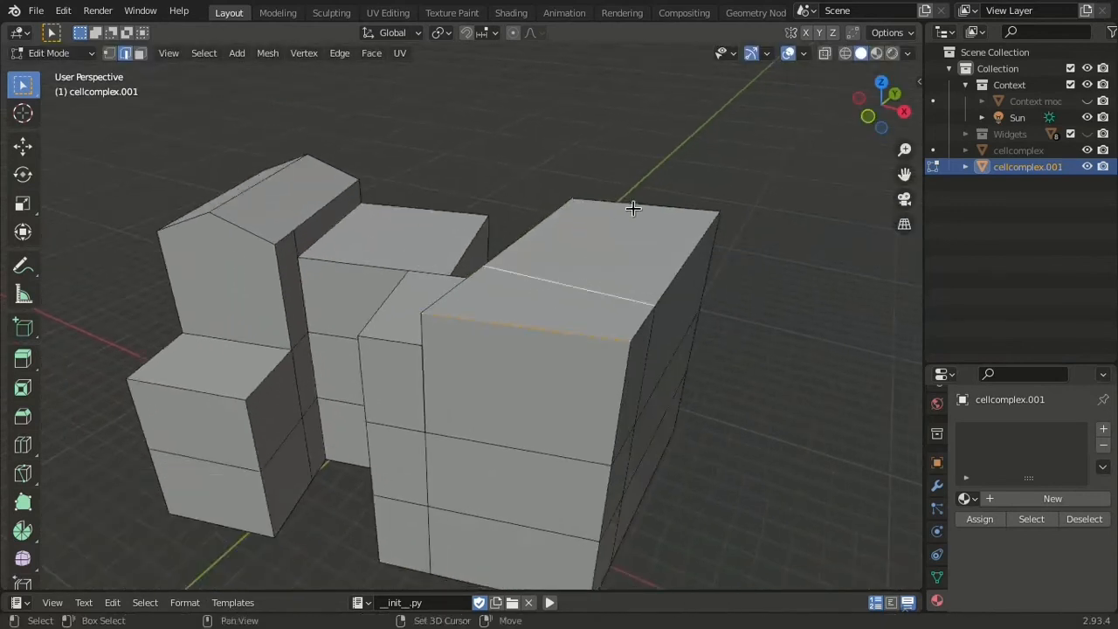
click(339, 53)
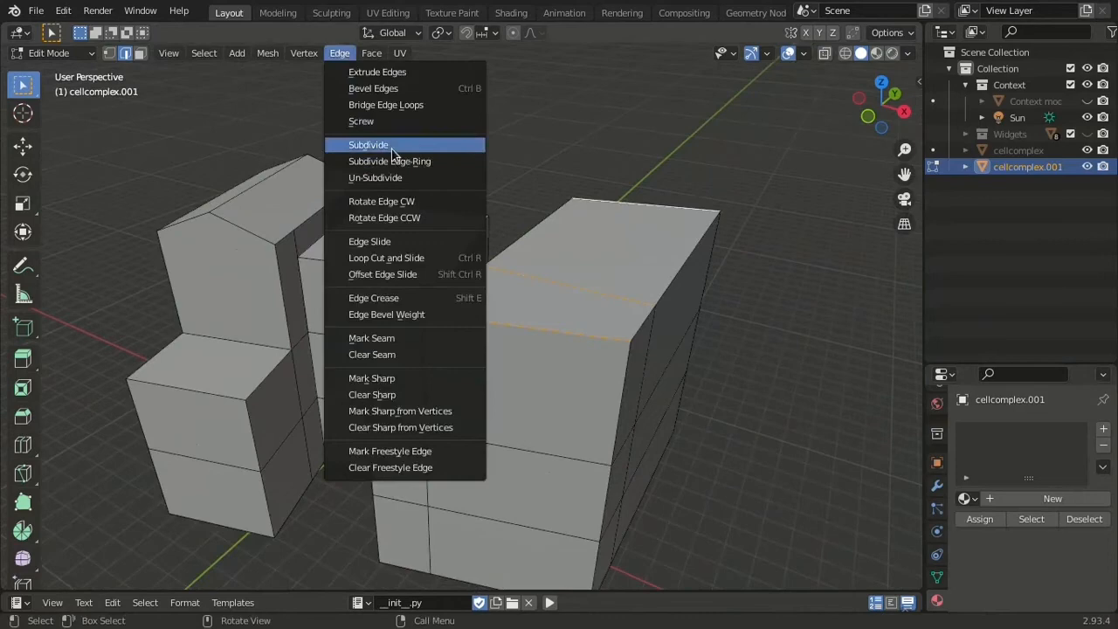
click(368, 144)
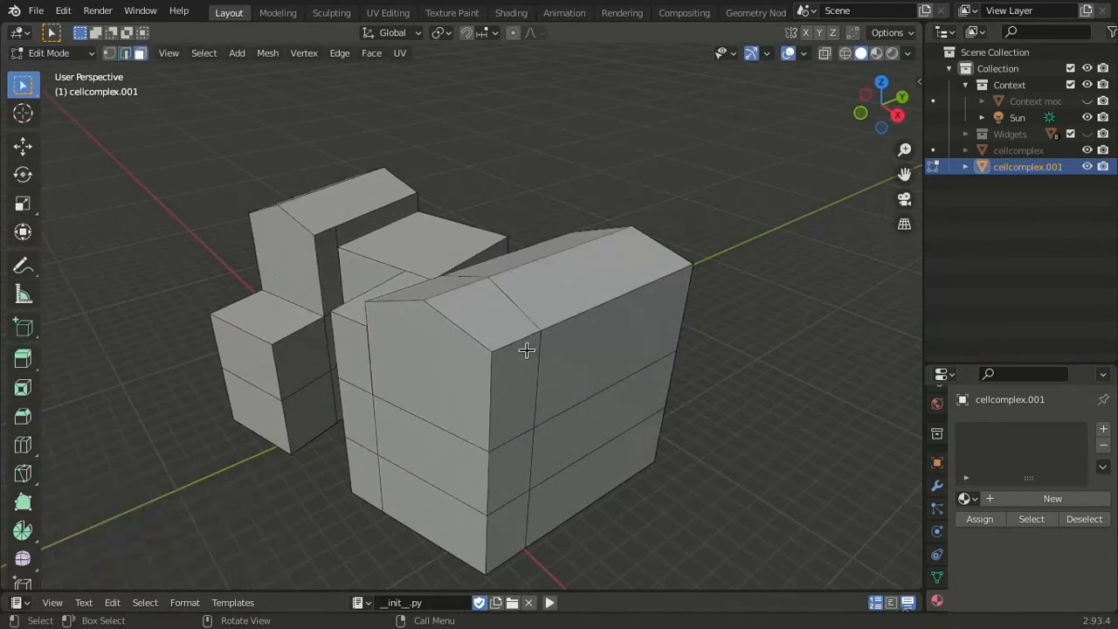
click(1051, 497)
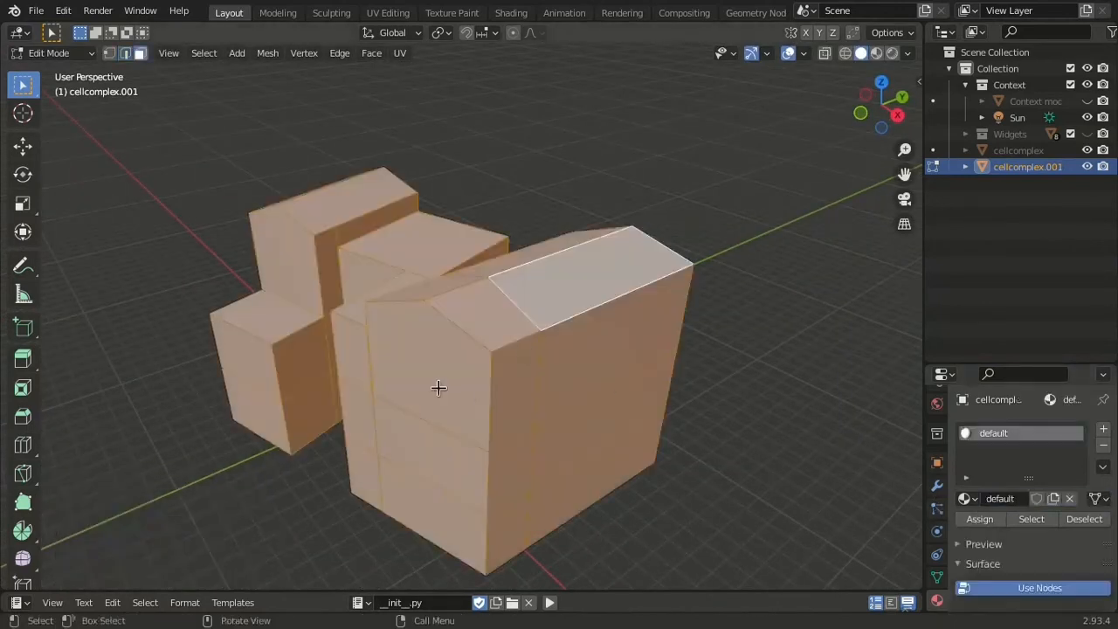
Step: Select ground-floor and front wall faces and add blank and pantsy.001 material slots
click(436, 458)
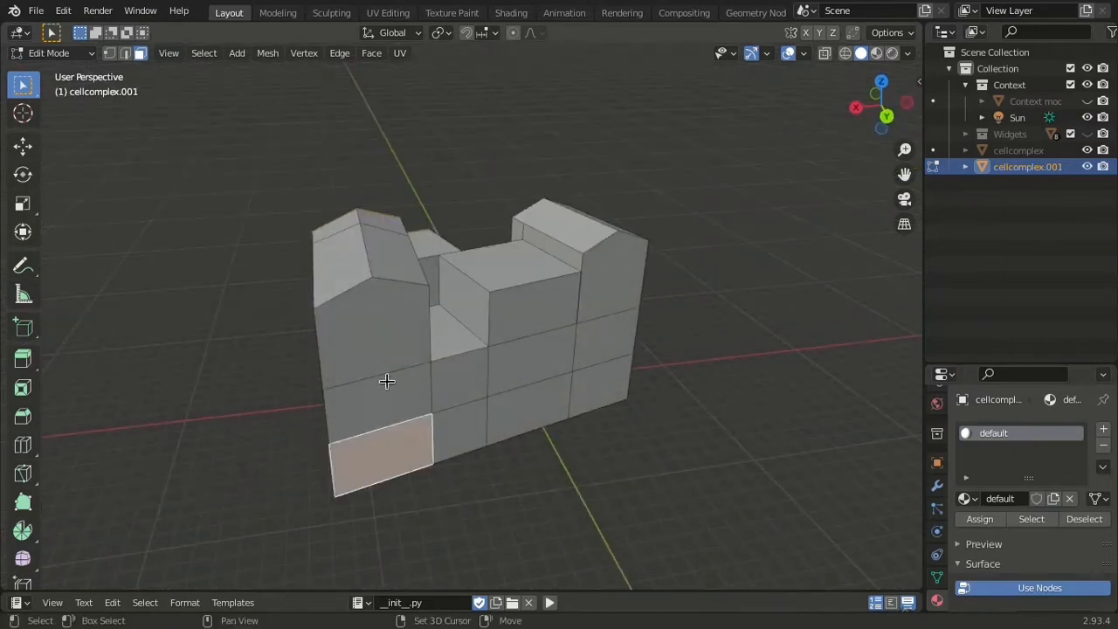
click(517, 393)
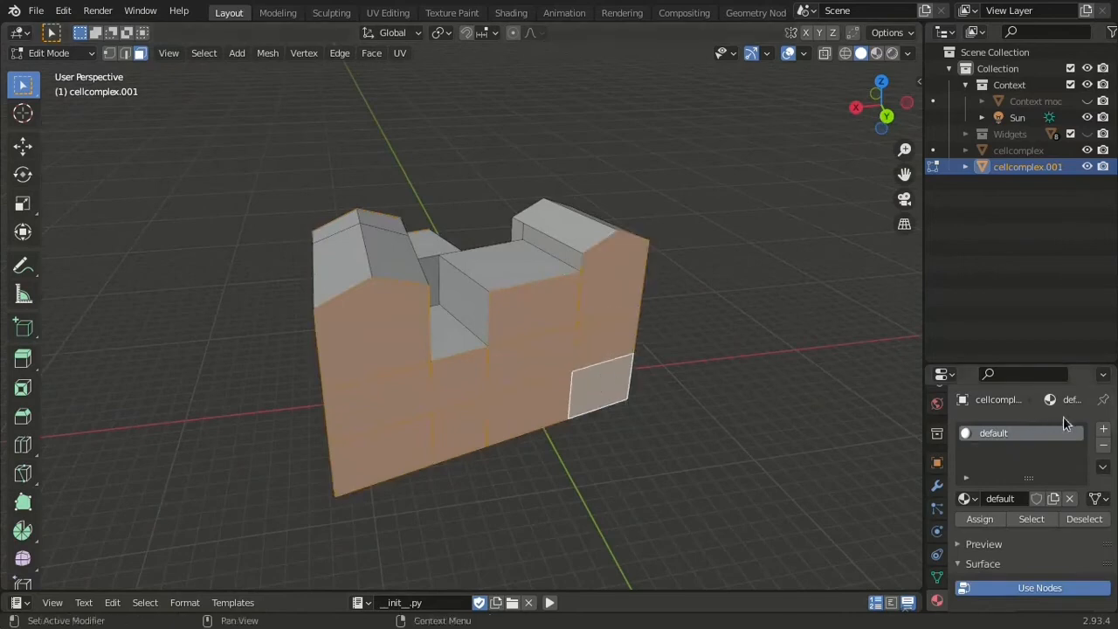
click(1103, 428)
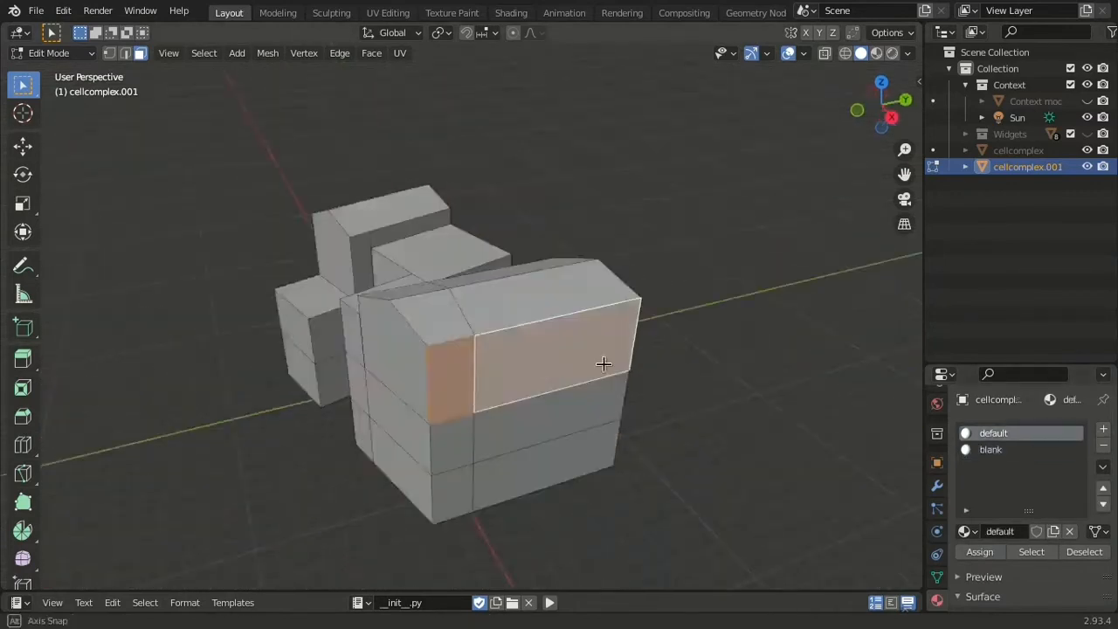
drag(603, 364, 574, 347)
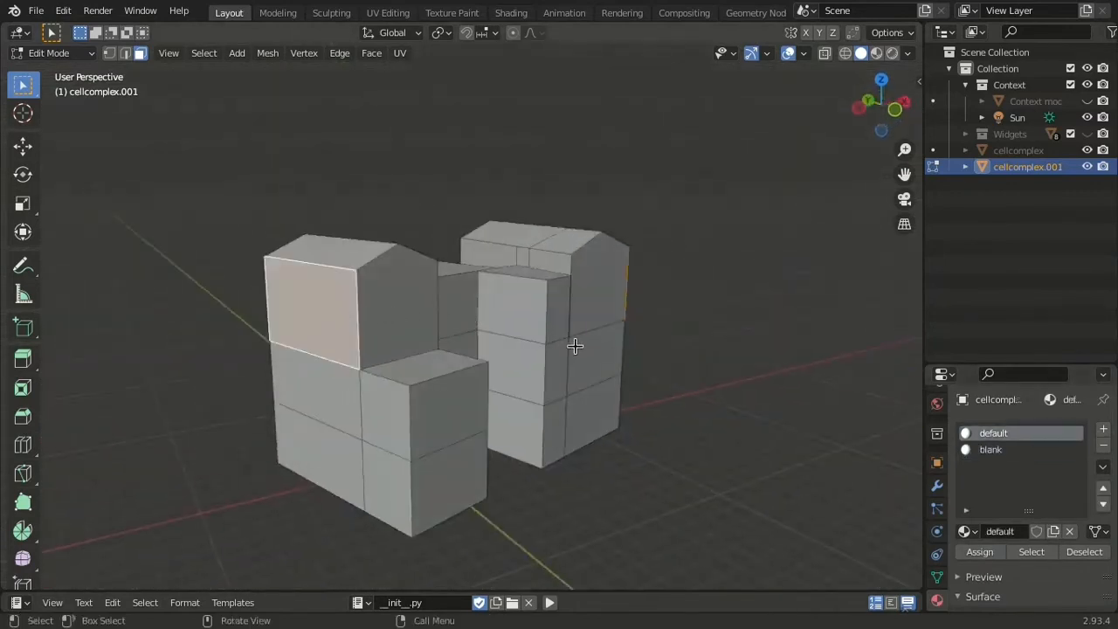
click(1102, 428)
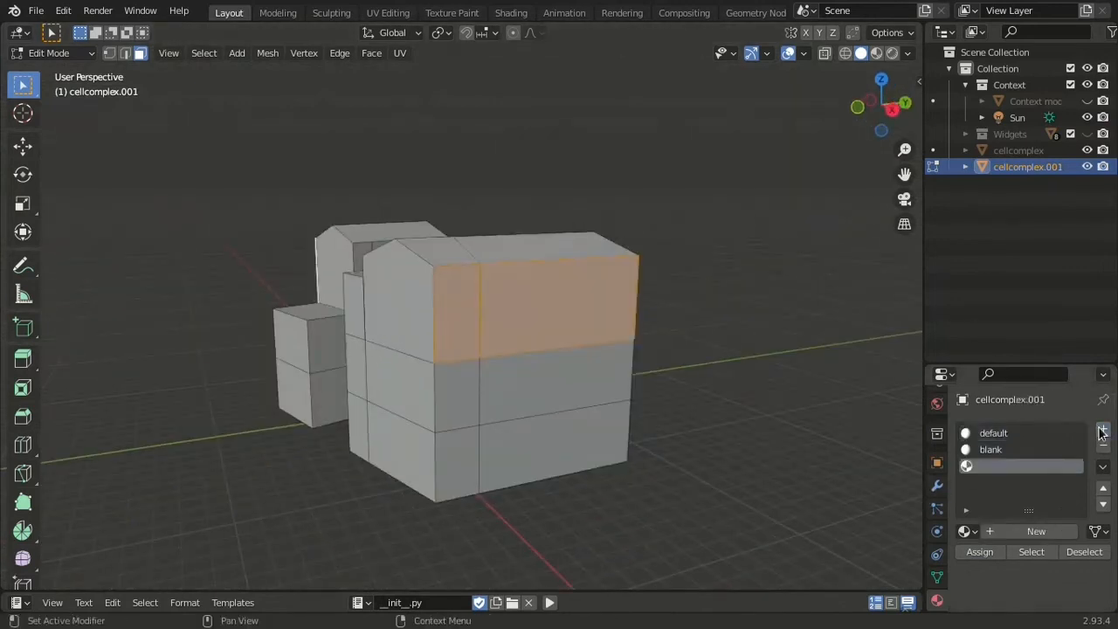
click(1102, 428)
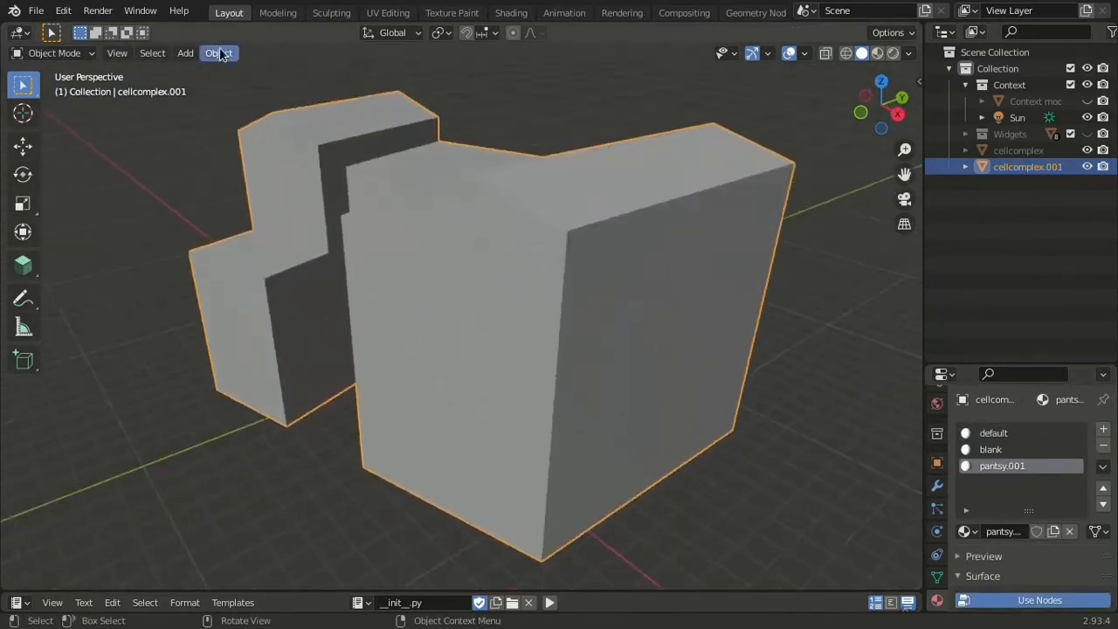
click(218, 53)
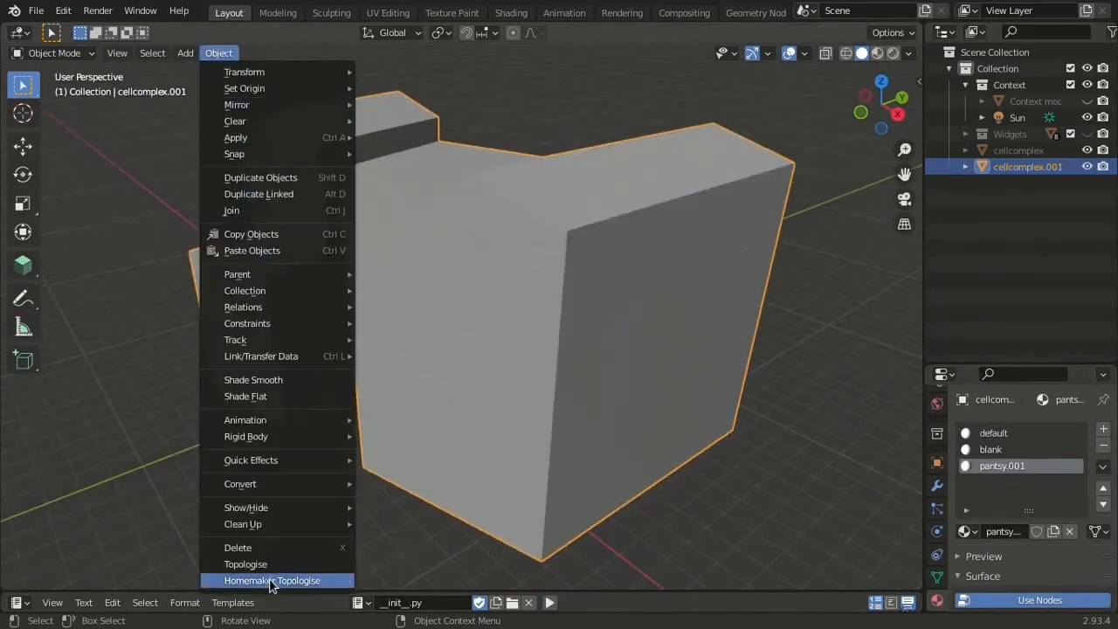
click(272, 580)
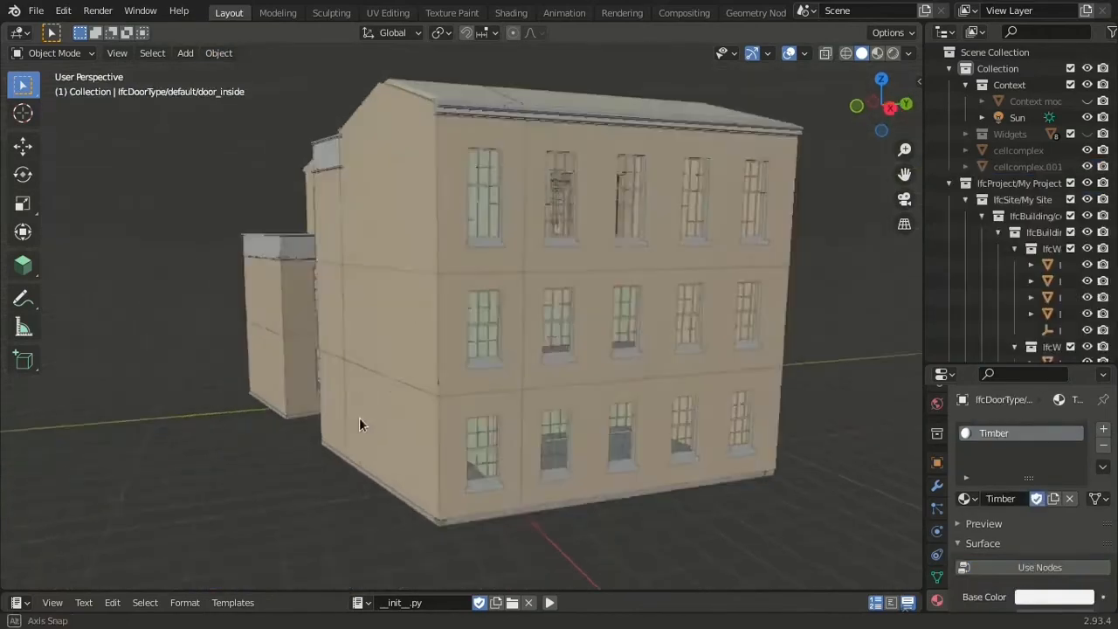
drag(363, 424, 368, 497)
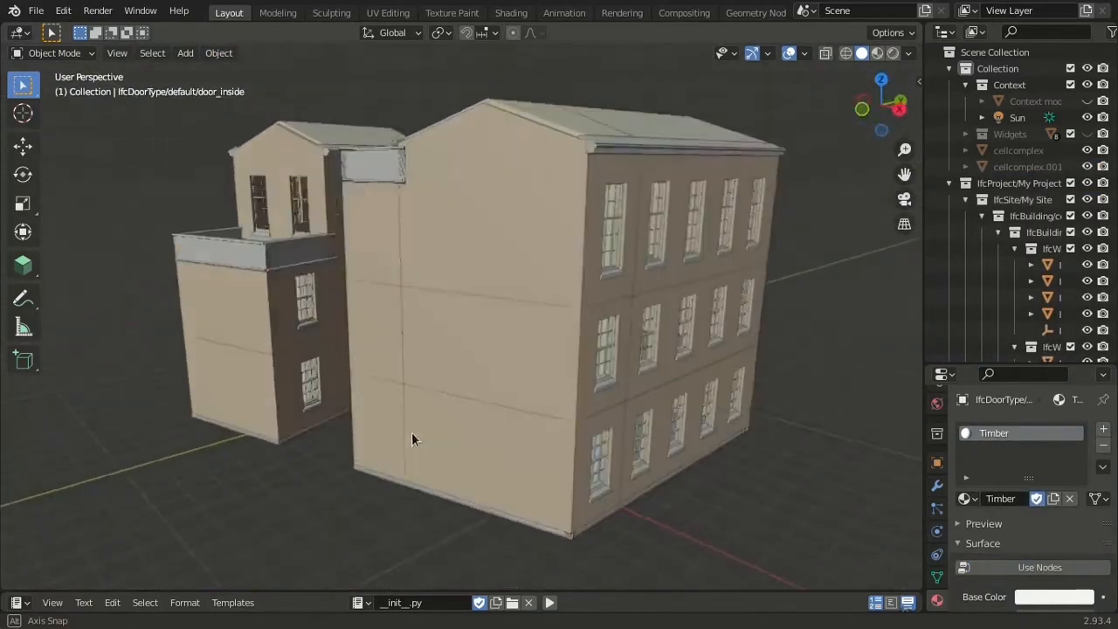
drag(413, 439, 545, 480)
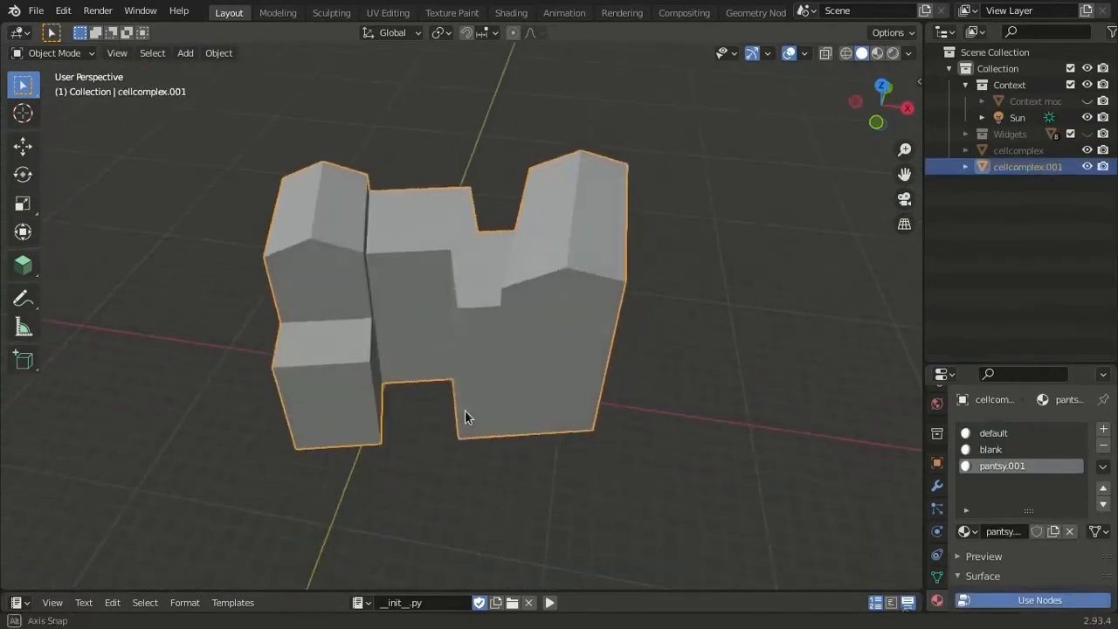
drag(467, 417, 535, 349)
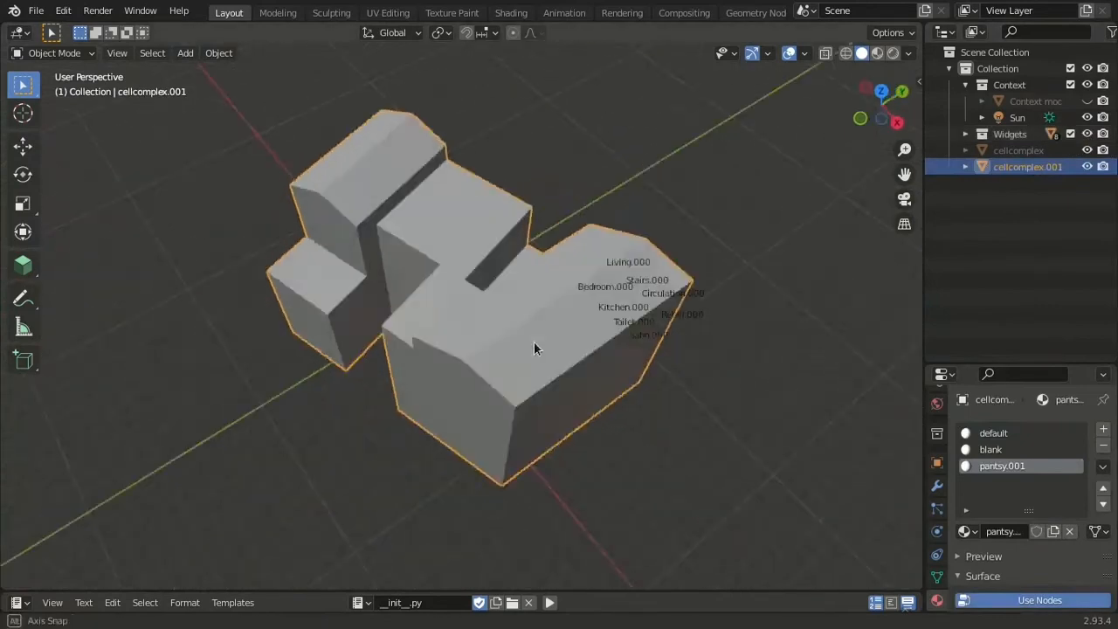
Step: Move duplicated Living, Stairs, Retail, Circulation, Toilet and Kitchen tags into the ground-floor rooms
drag(535, 349, 637, 436)
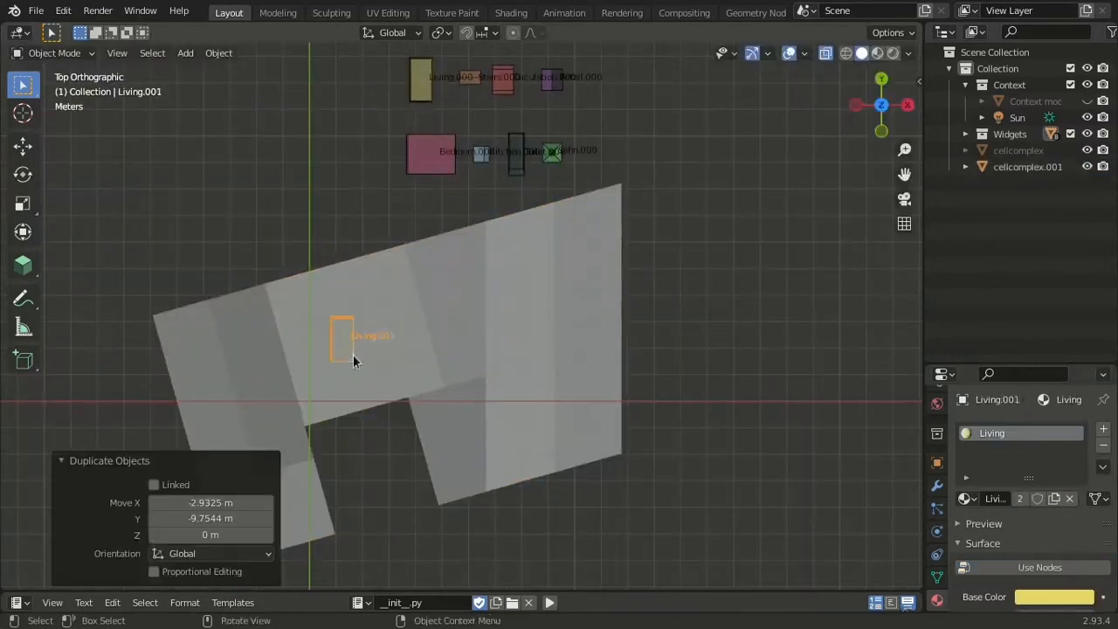
mouse_move(592, 169)
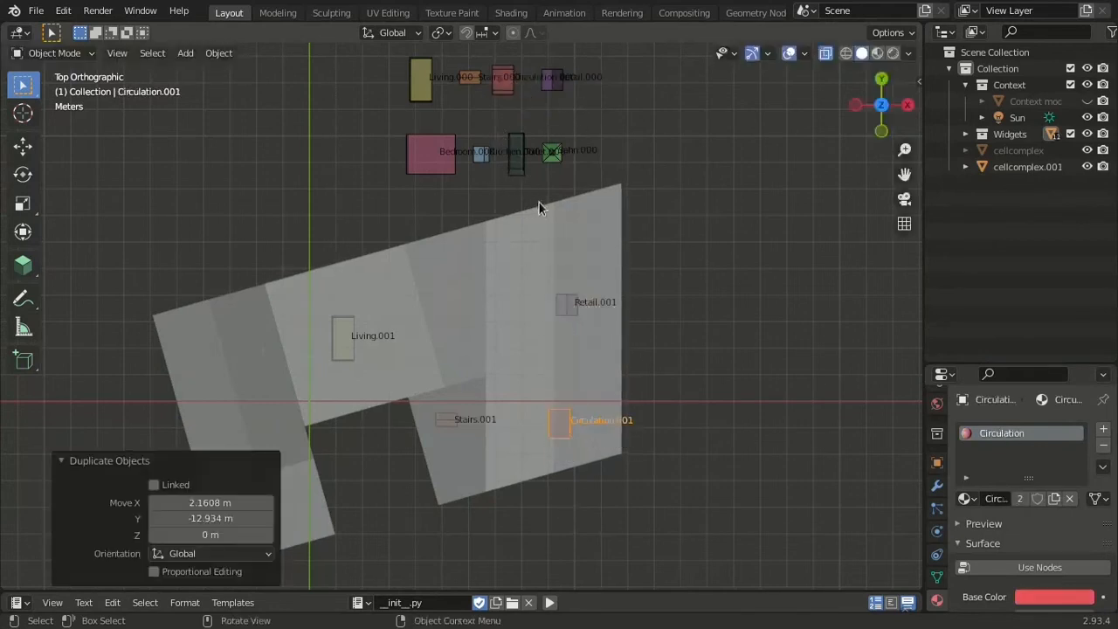
click(515, 153)
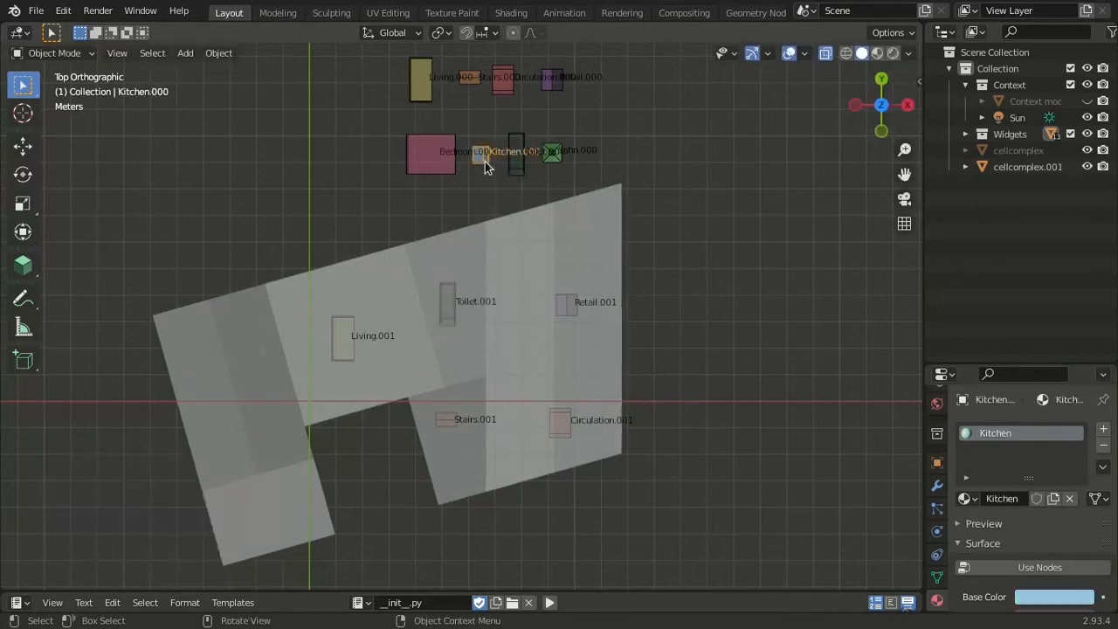
drag(485, 157, 232, 393)
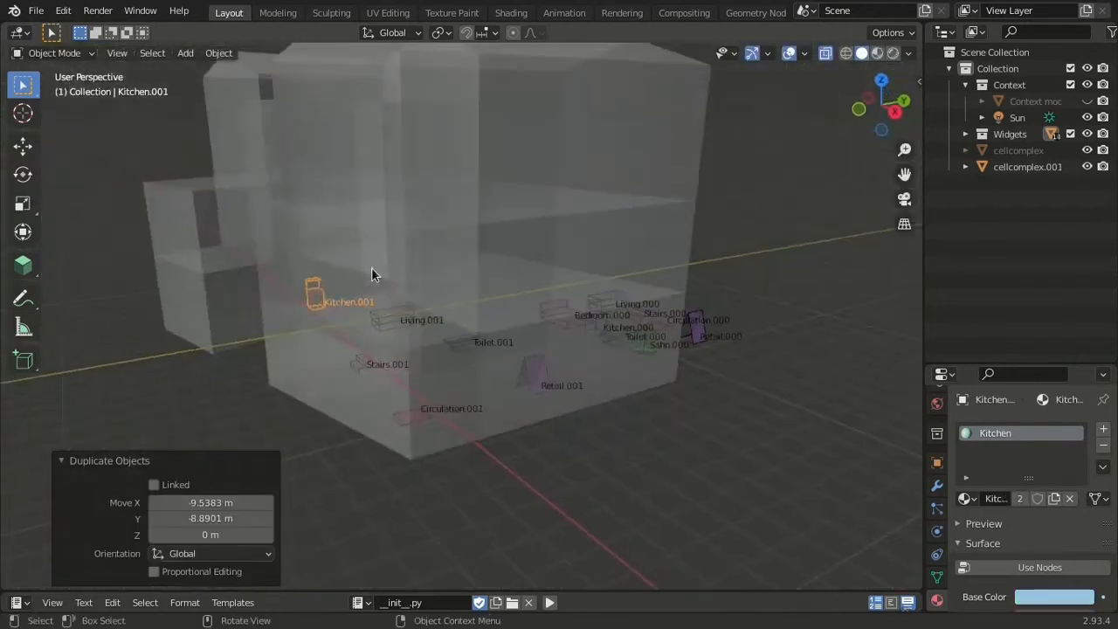
Step: Duplicate room tags like Living, Toilet and Stairs onto the upper storeys
drag(371, 274, 437, 334)
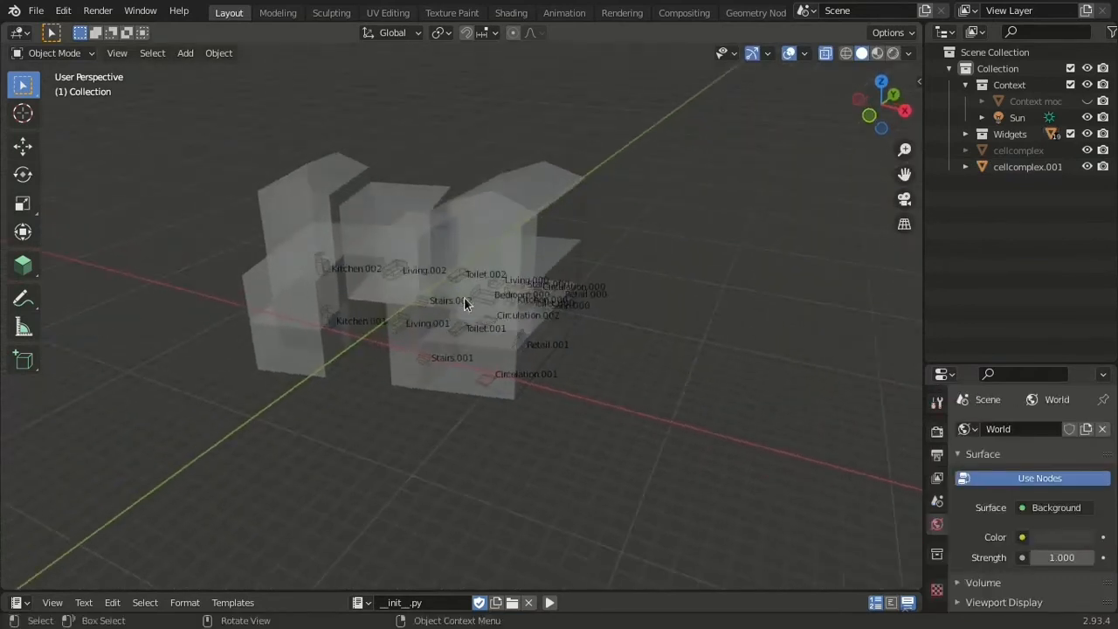
click(394, 270)
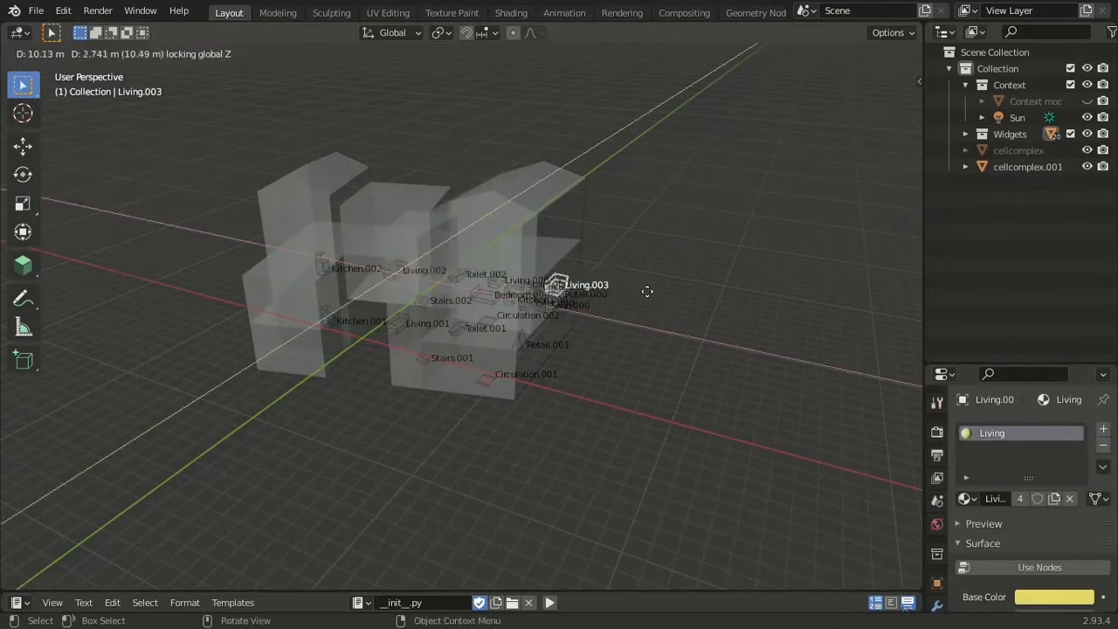
click(516, 314)
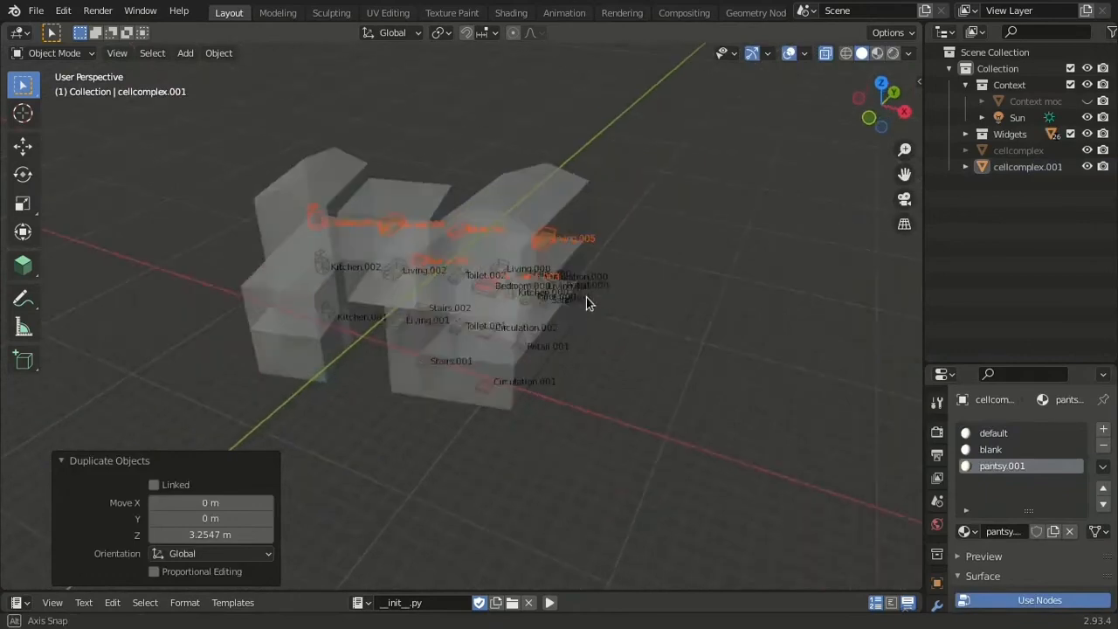
drag(585, 303, 397, 294)
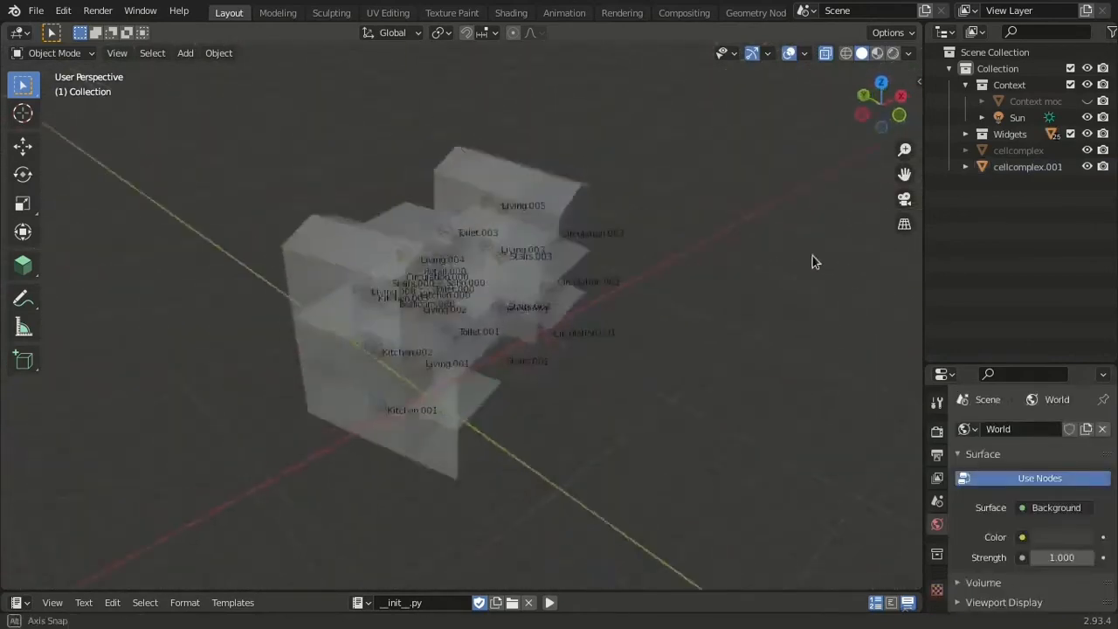
click(471, 406)
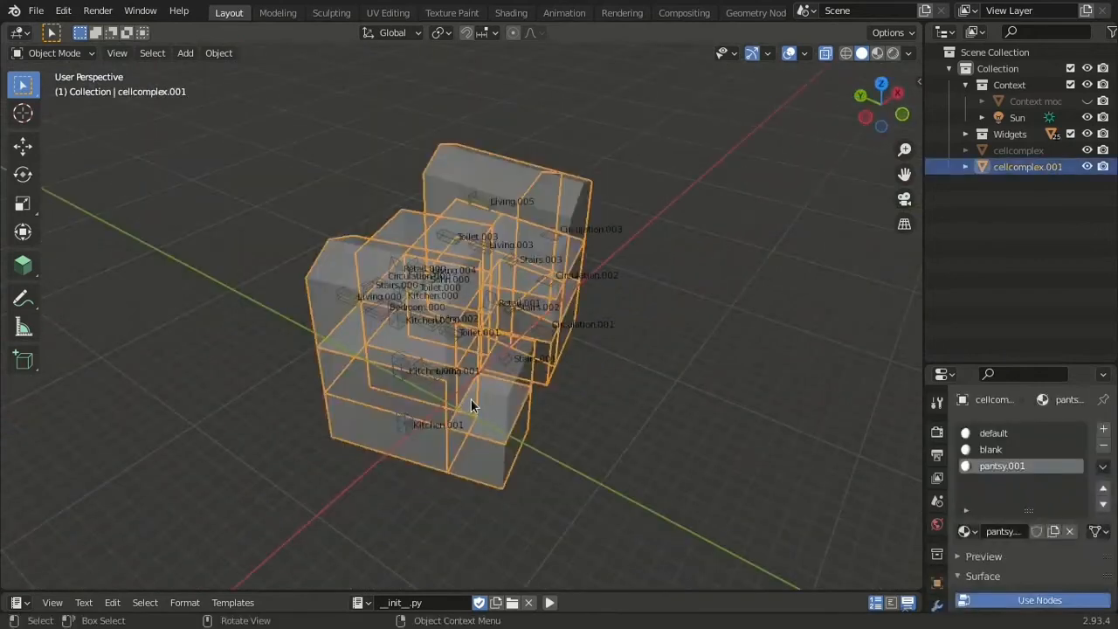
Step: Run Homemaker Topologise on cellcomplex.001 to generate the windowed, gabled IFC building
key(Tab)
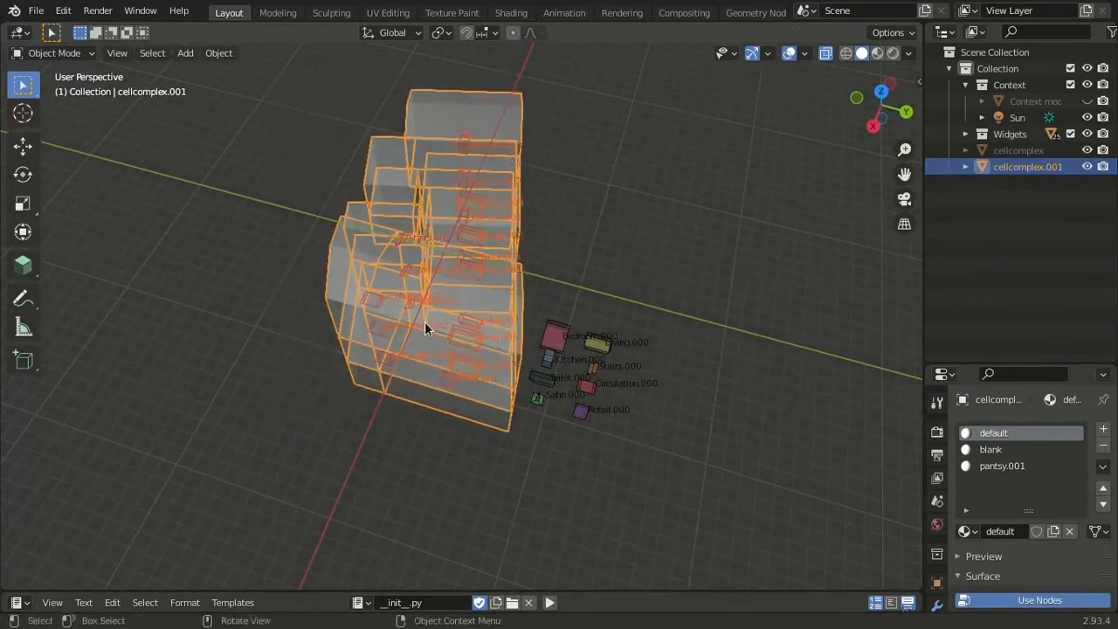
drag(428, 327, 520, 324)
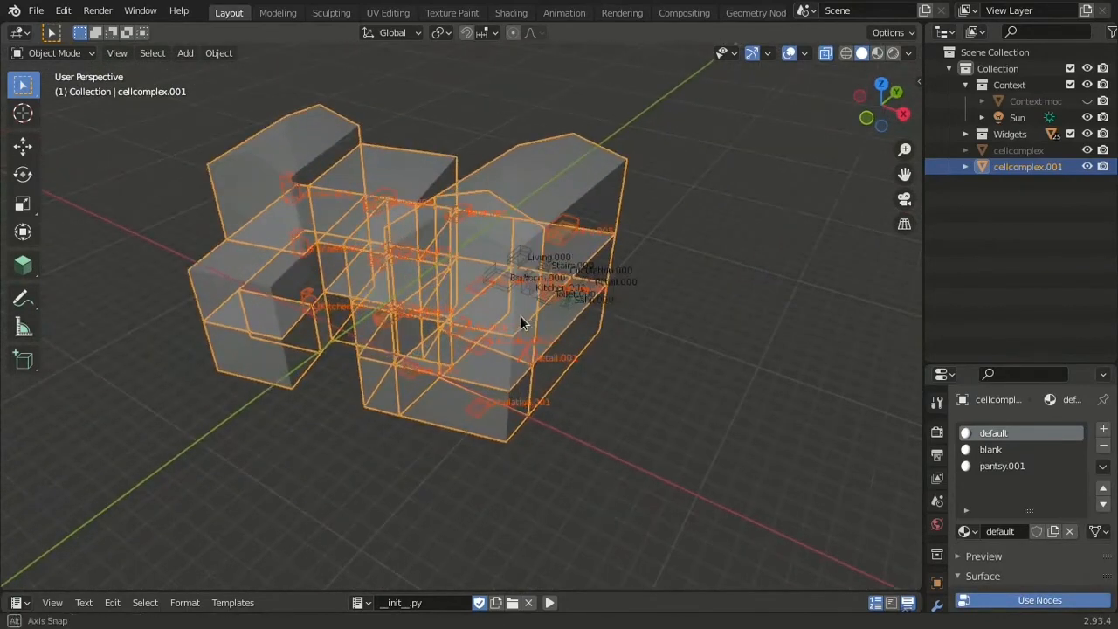
click(219, 52)
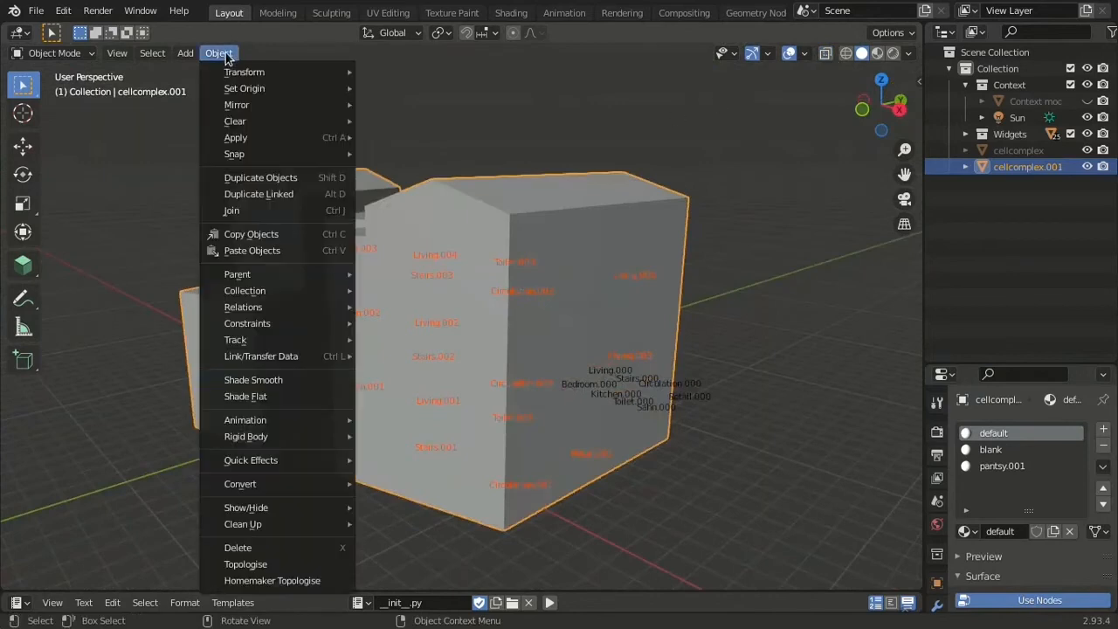
mouse_move(253, 580)
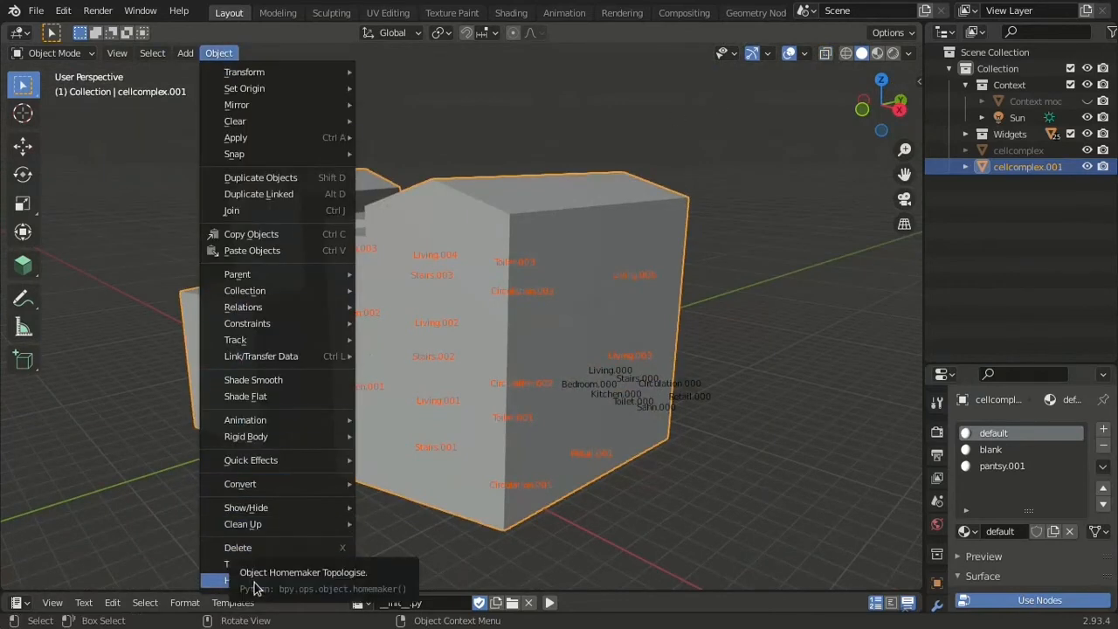
click(306, 579)
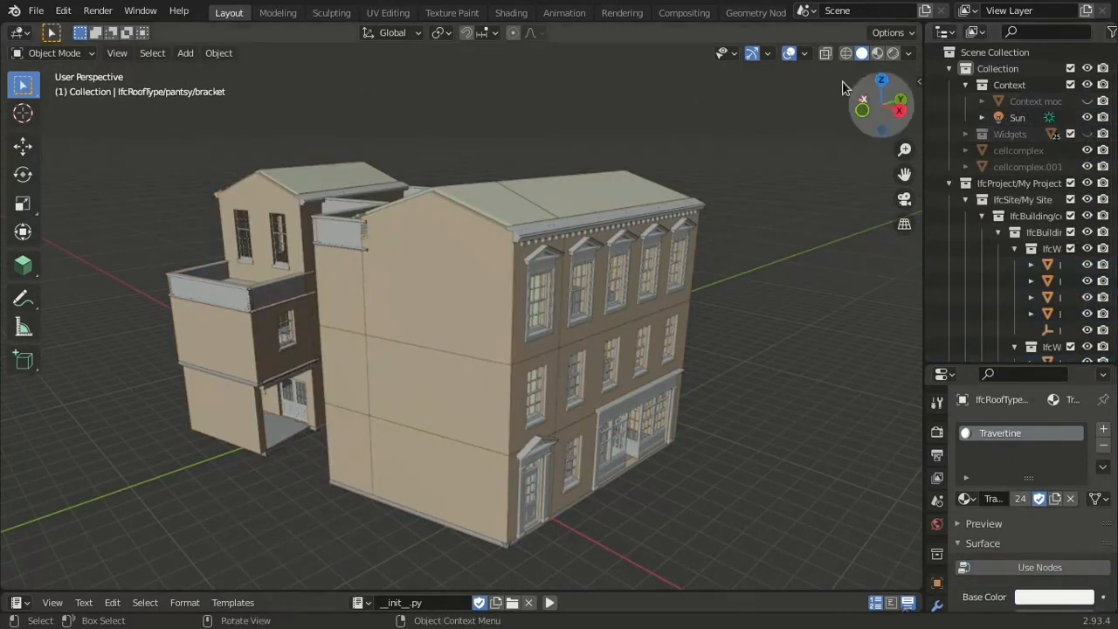
Step: Orbit around the generated windowed, pitched-roof building to inspect it in rendered shading
drag(524, 350, 376, 454)
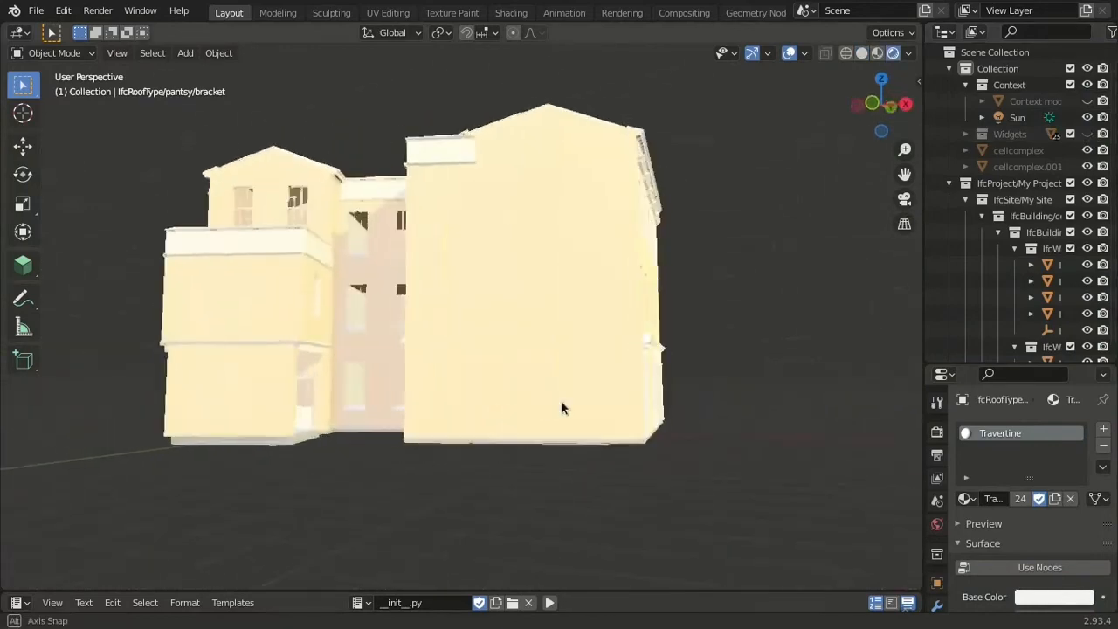
drag(562, 408, 625, 437)
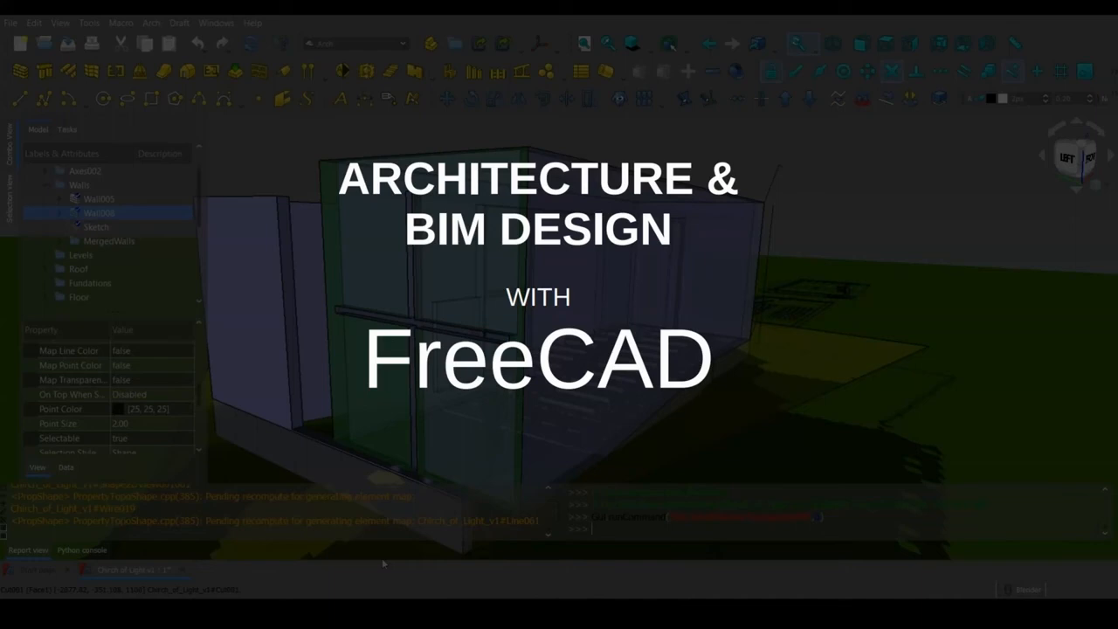
mouse_move(937, 459)
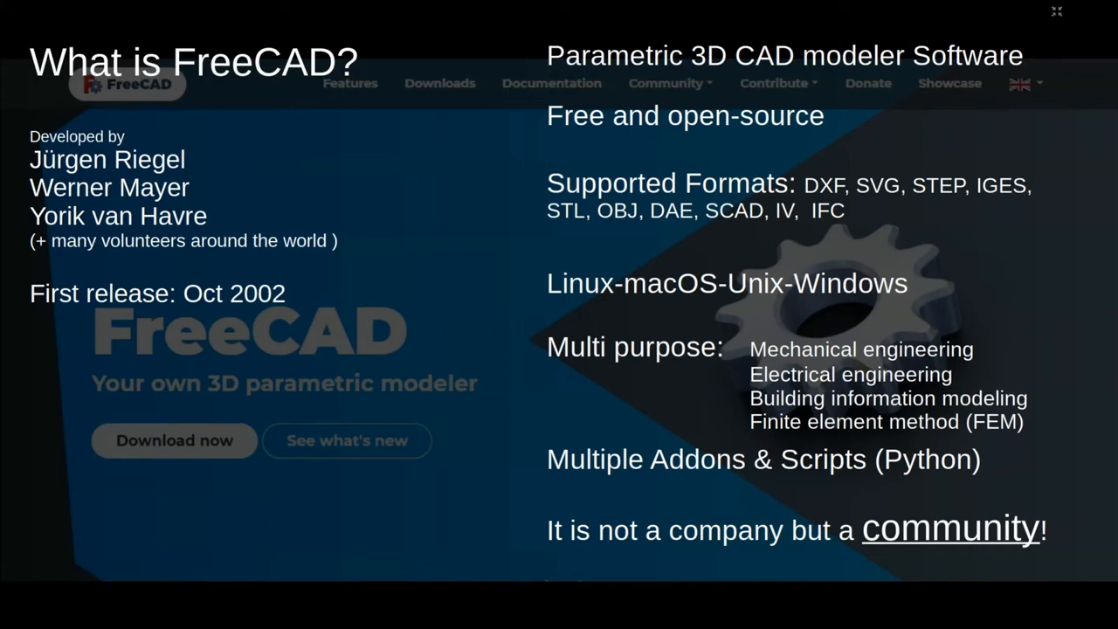
mouse_move(930, 275)
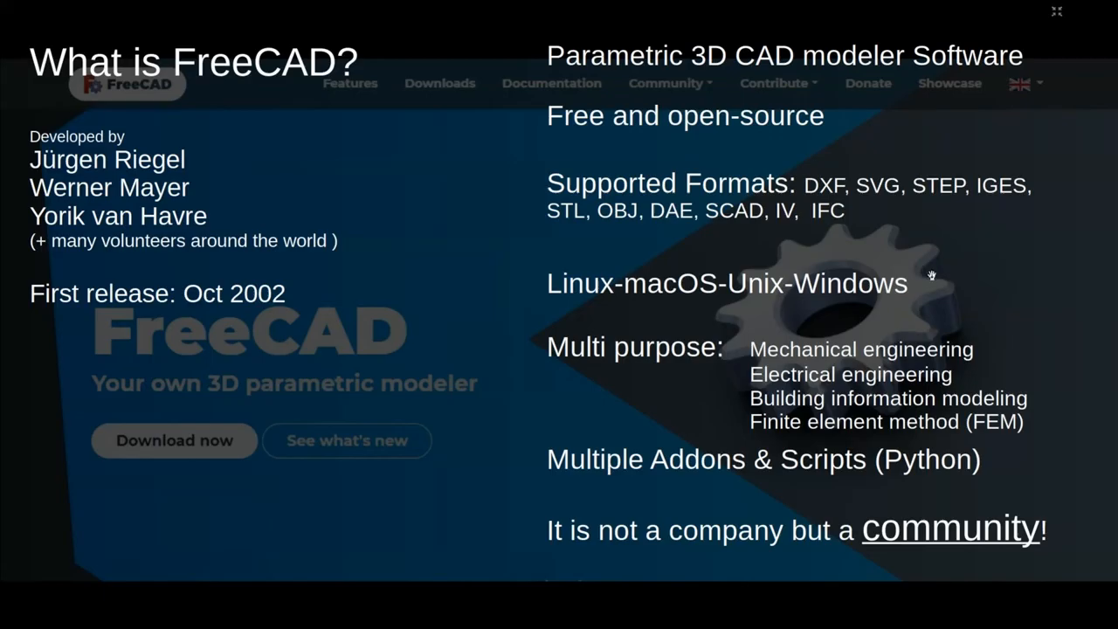